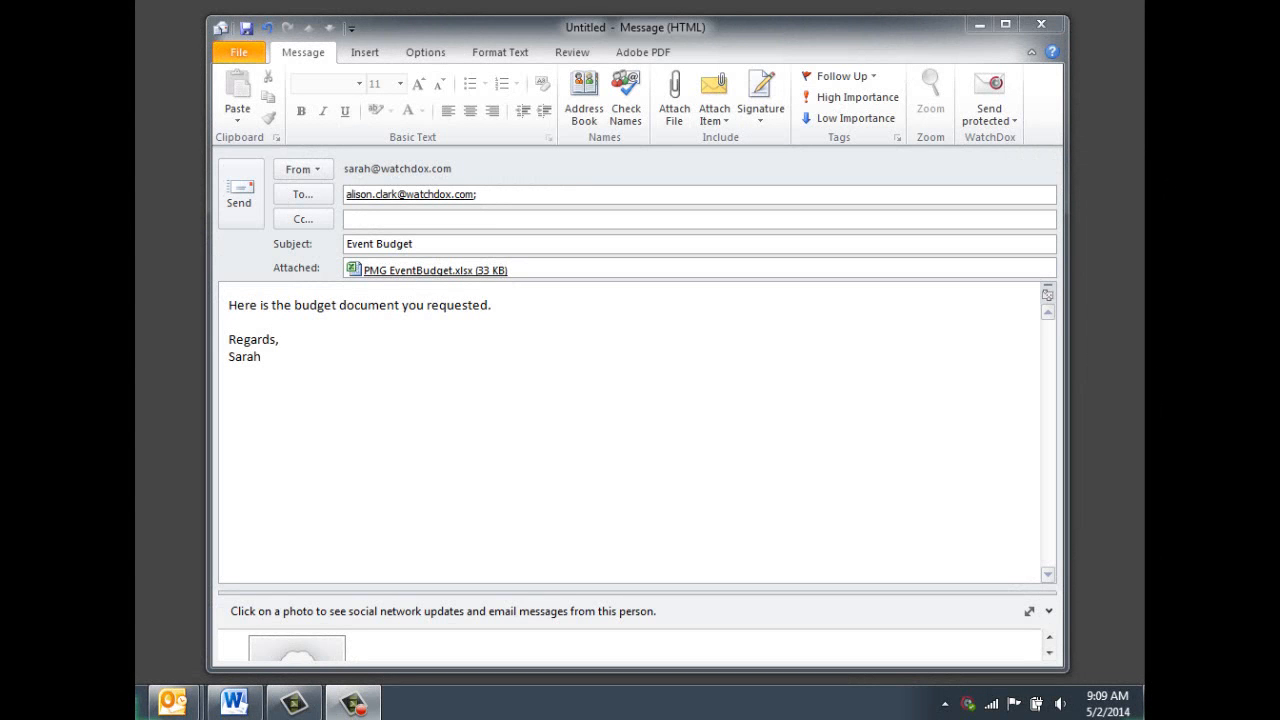
# Open the WatchDox Email Security dialog for the Event Budget email using Send protected
pyautogui.click(989, 95)
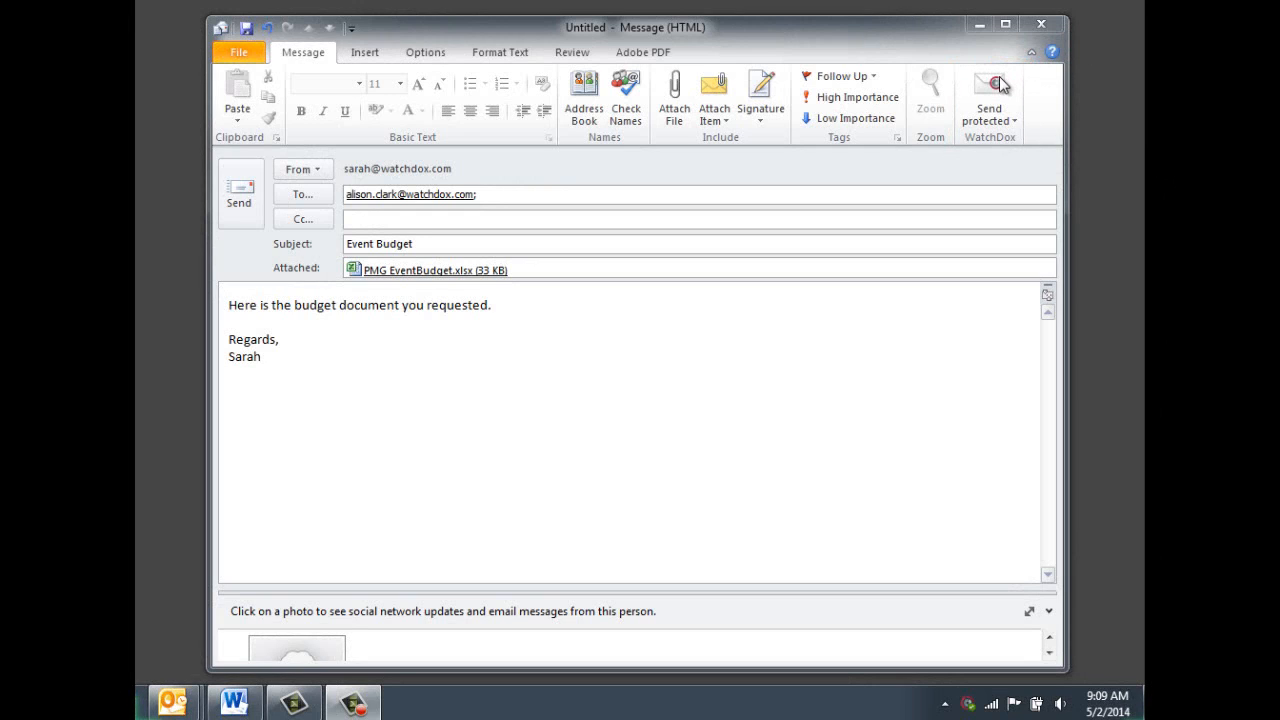
pyautogui.click(989, 95)
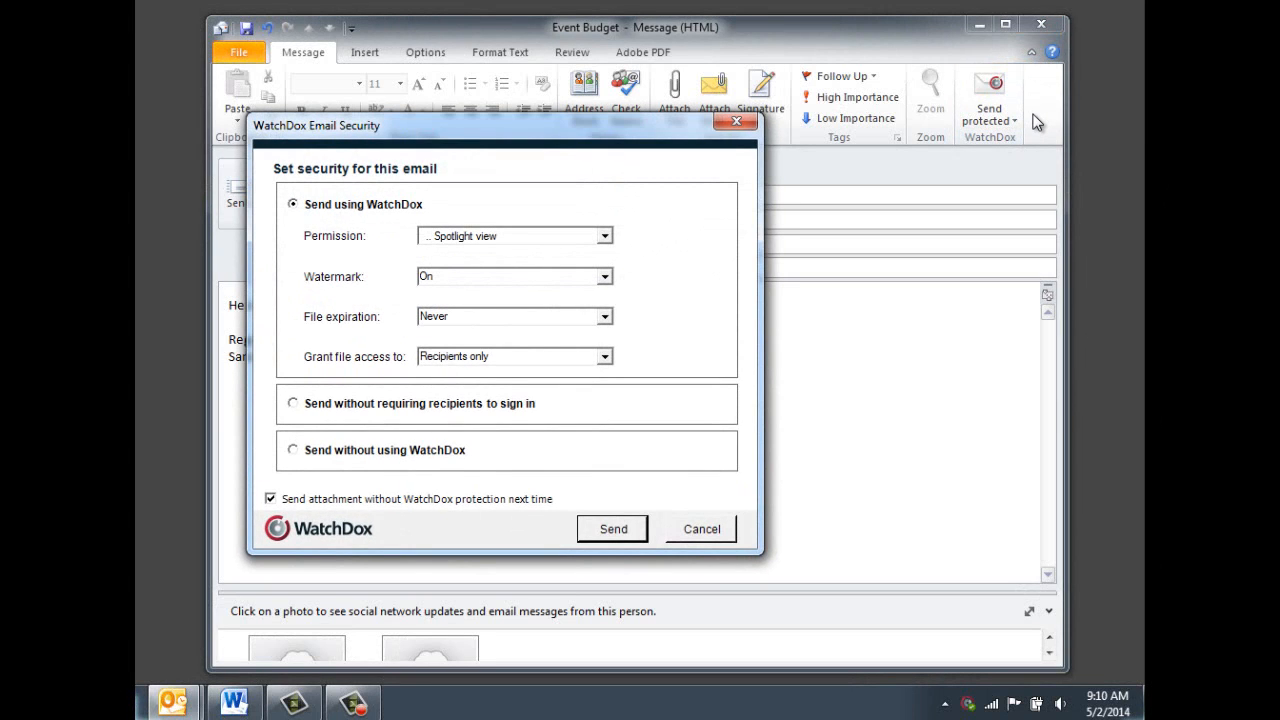
pyautogui.click(291, 204)
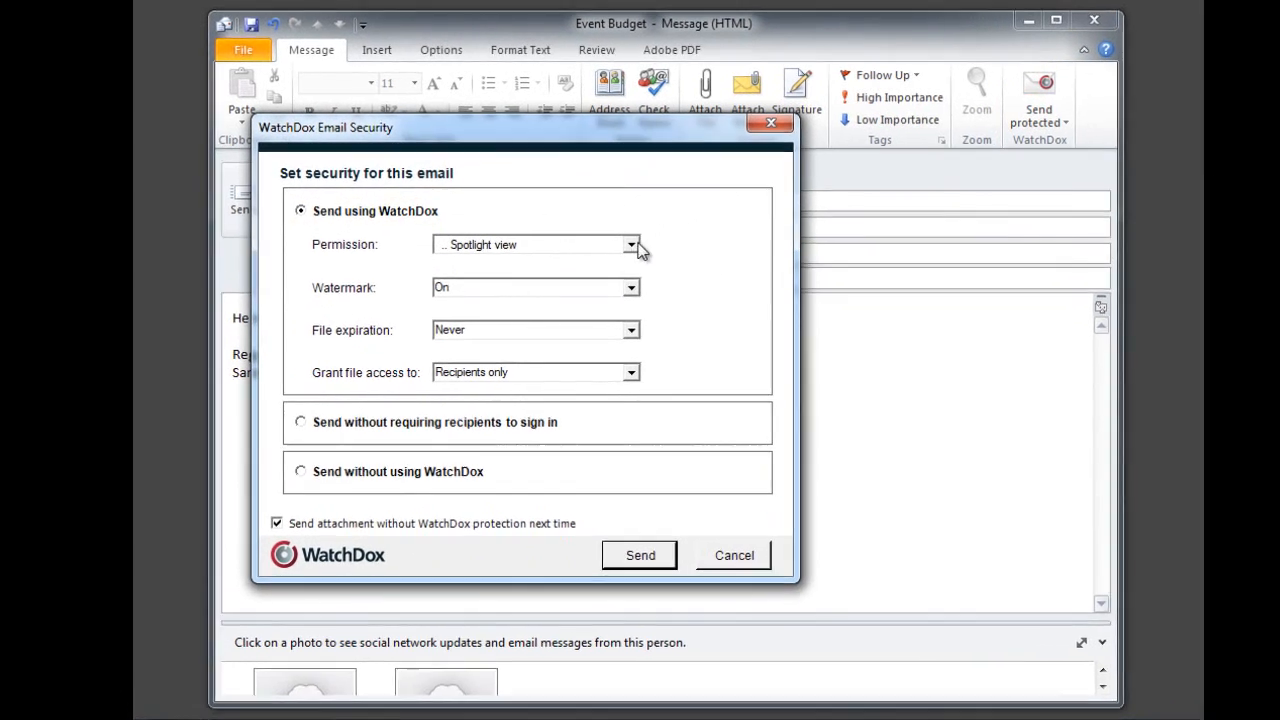
pyautogui.click(631, 244)
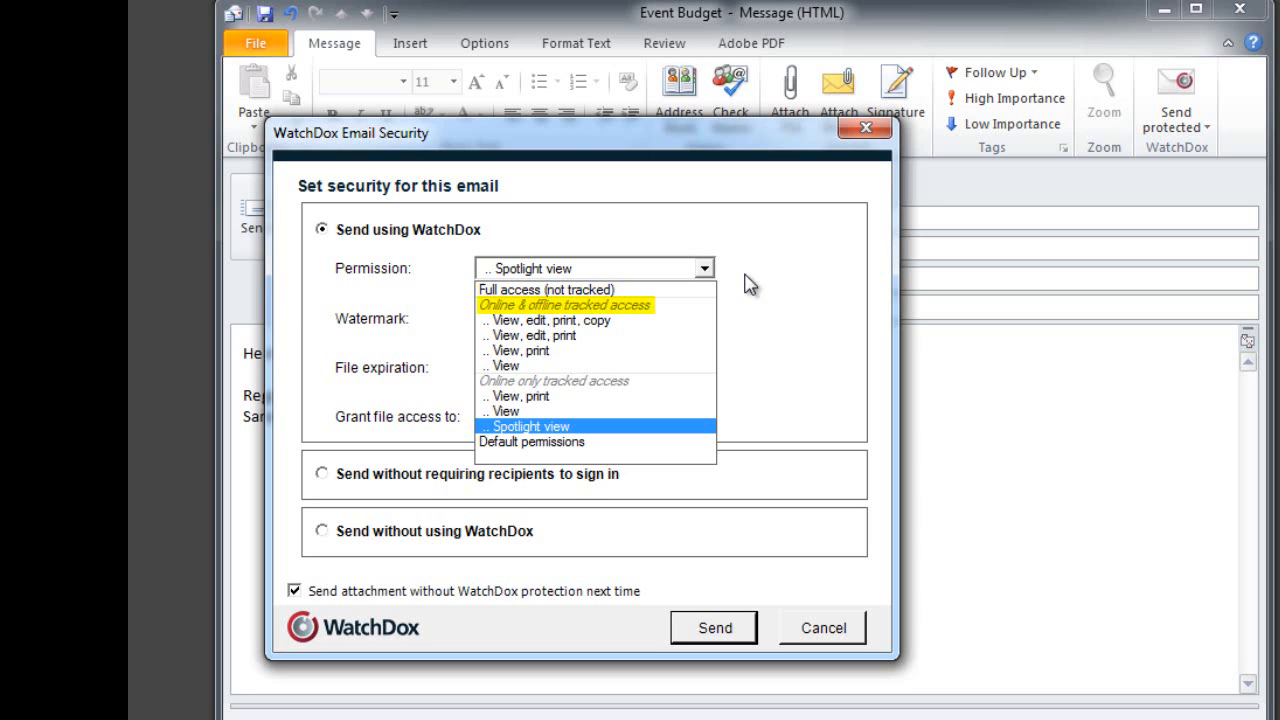
pyautogui.moveTo(555, 381)
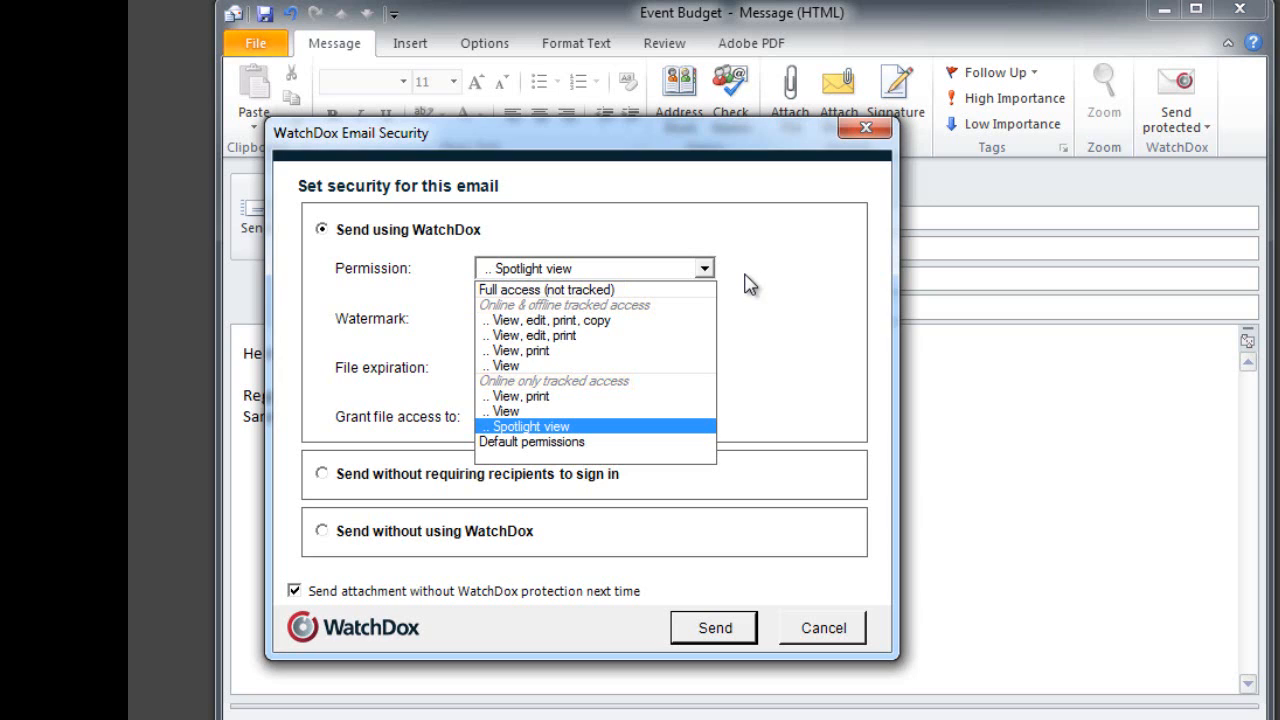
pyautogui.moveTo(531, 441)
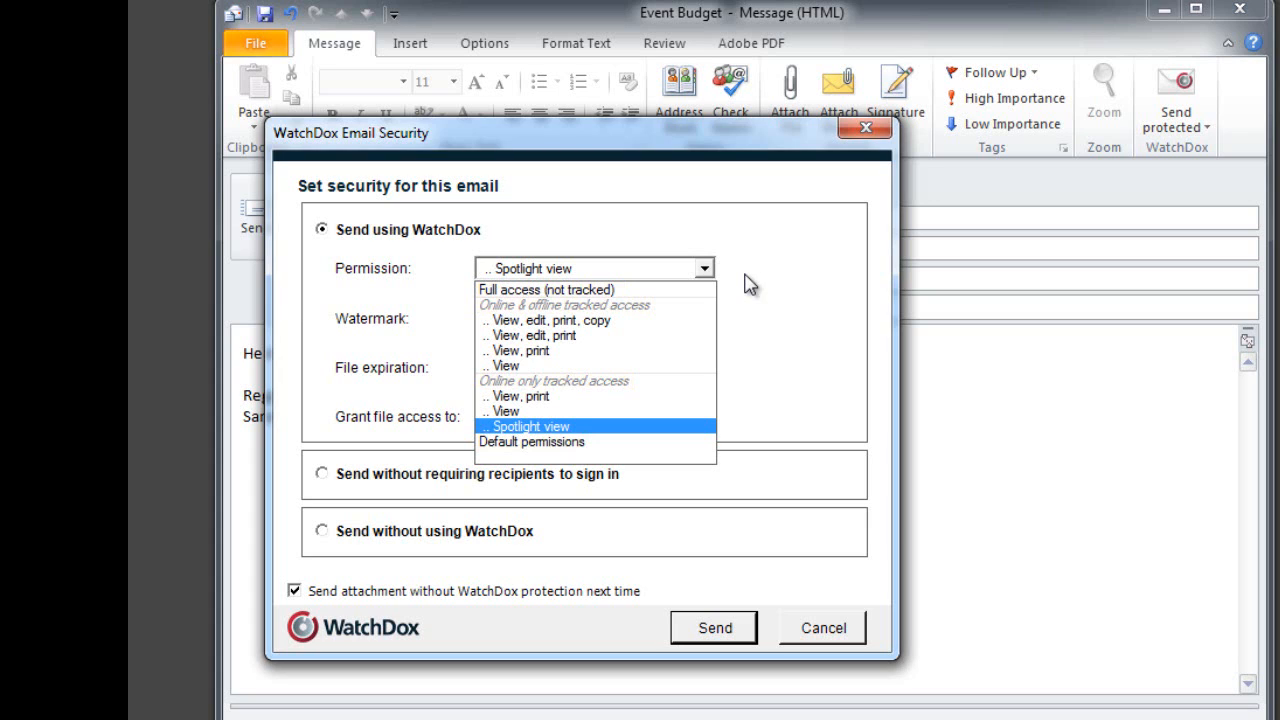
pyautogui.moveTo(548, 320)
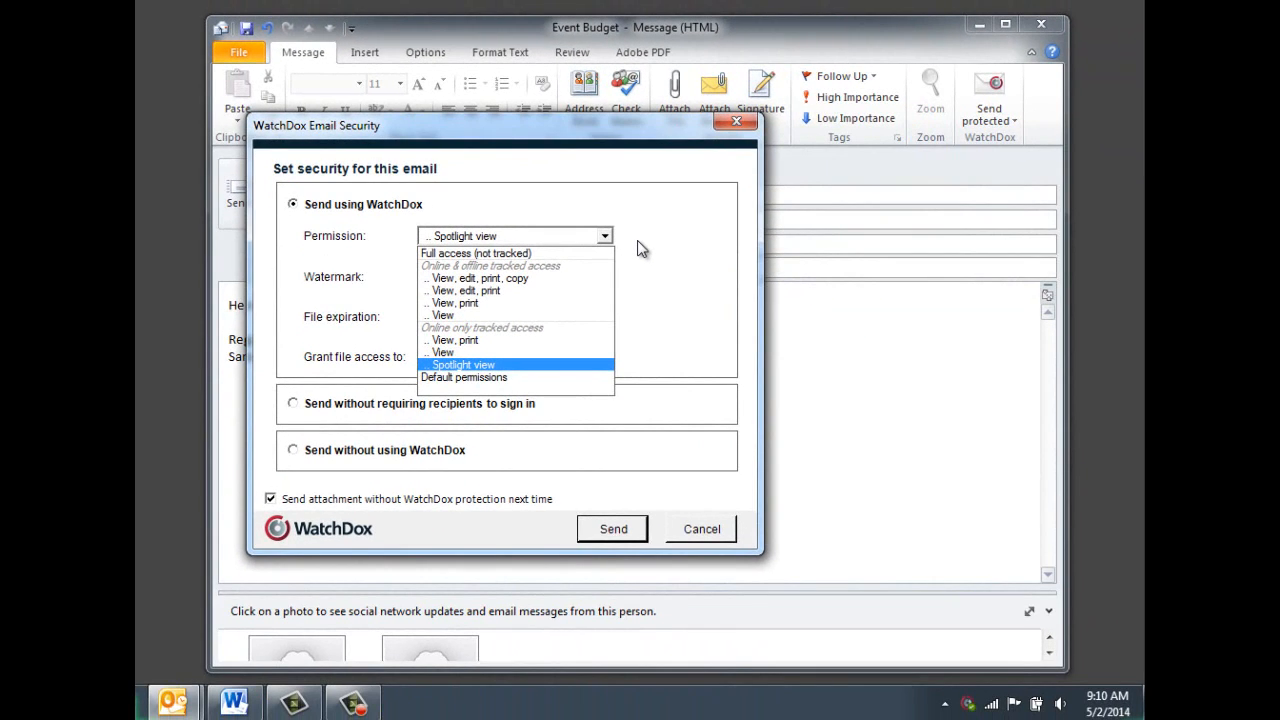
pyautogui.click(463, 364)
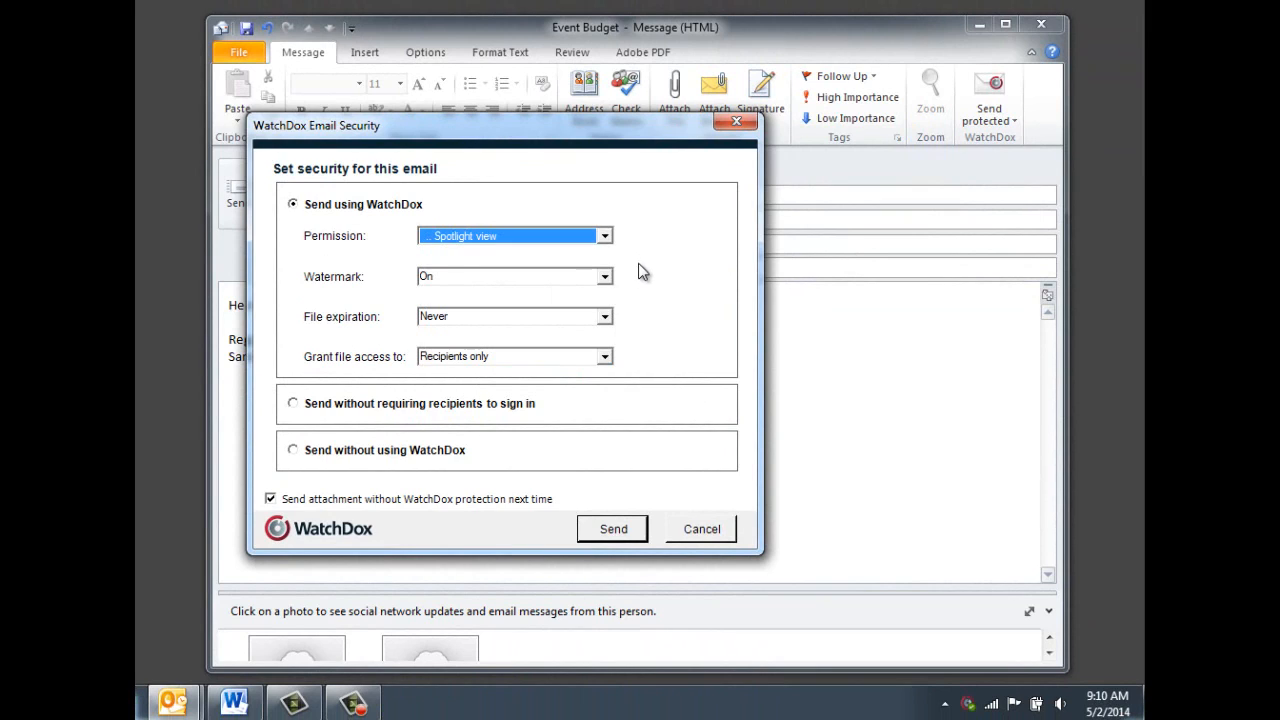
# Send the Event Budget email with two-week file expiration and recipients-only access
pyautogui.click(604, 276)
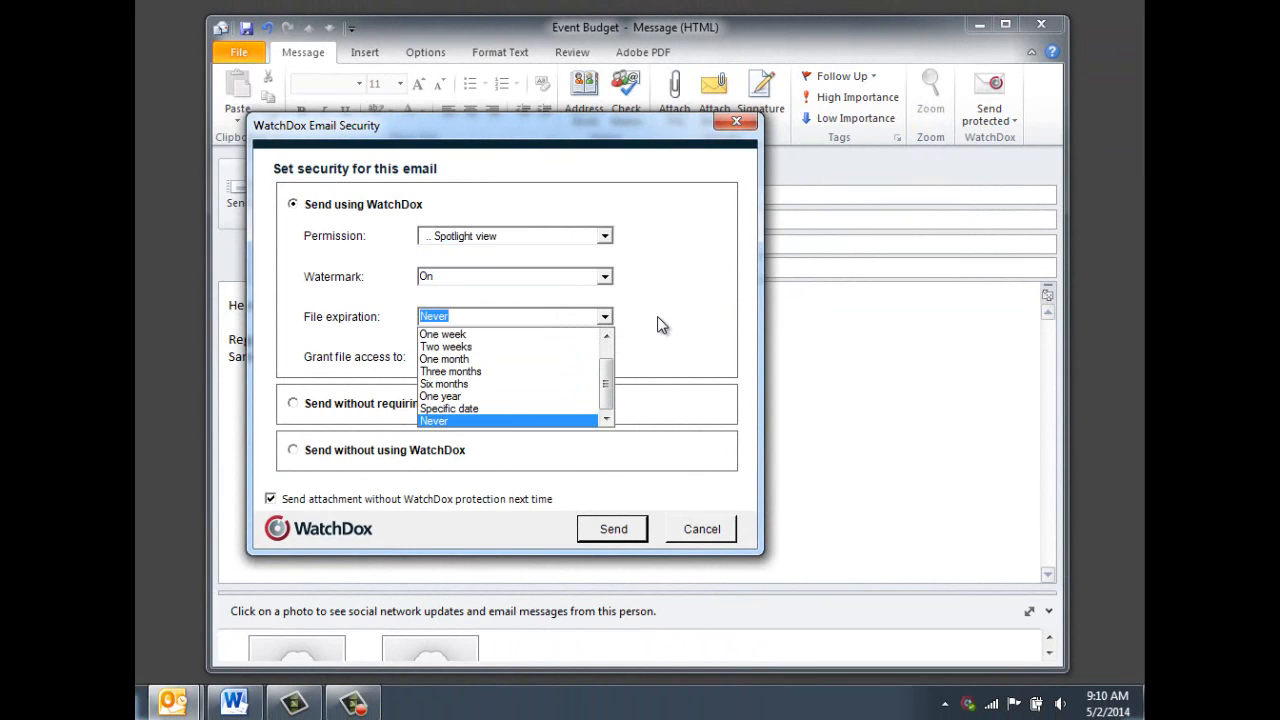
pyautogui.moveTo(460, 347)
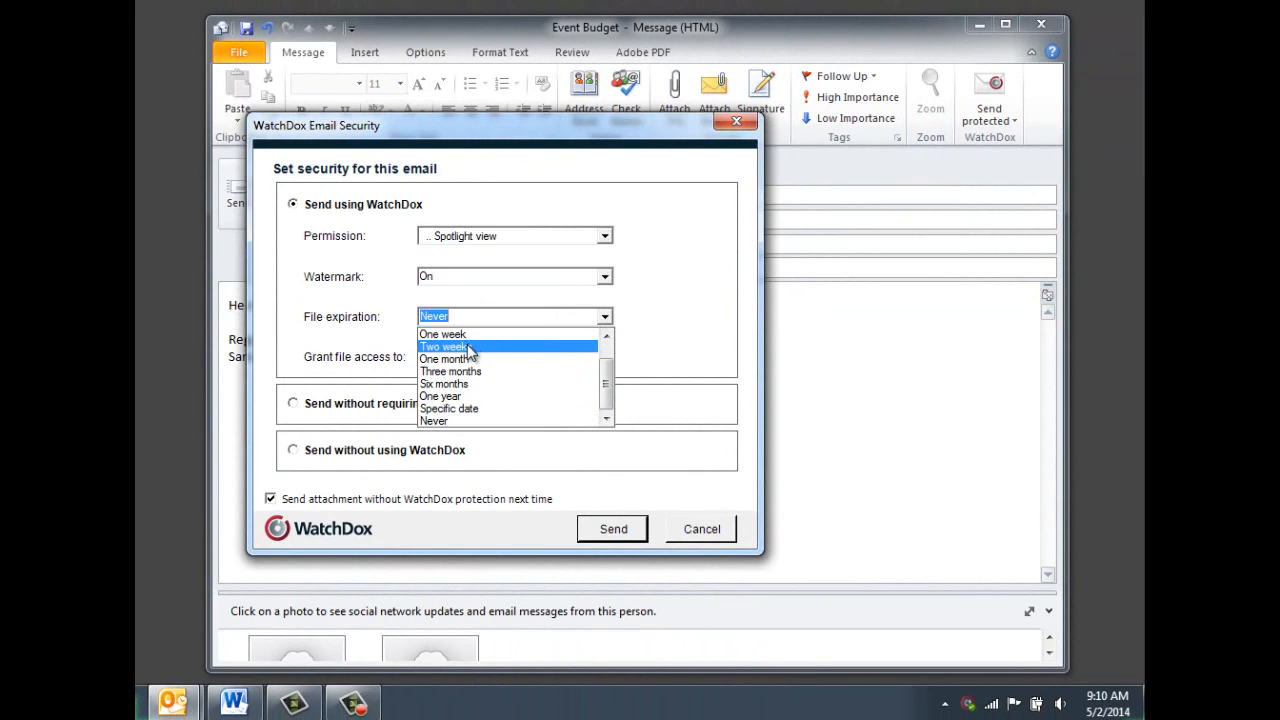
pyautogui.click(430, 347)
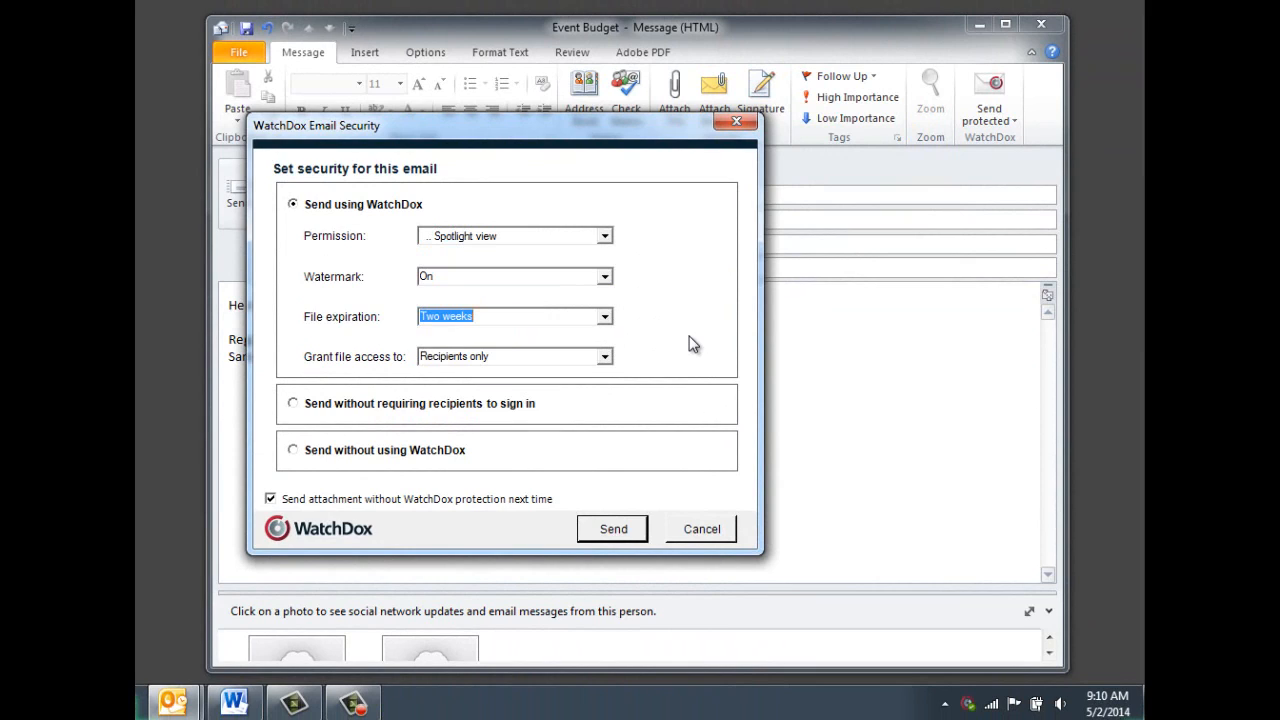
pyautogui.moveTo(658, 362)
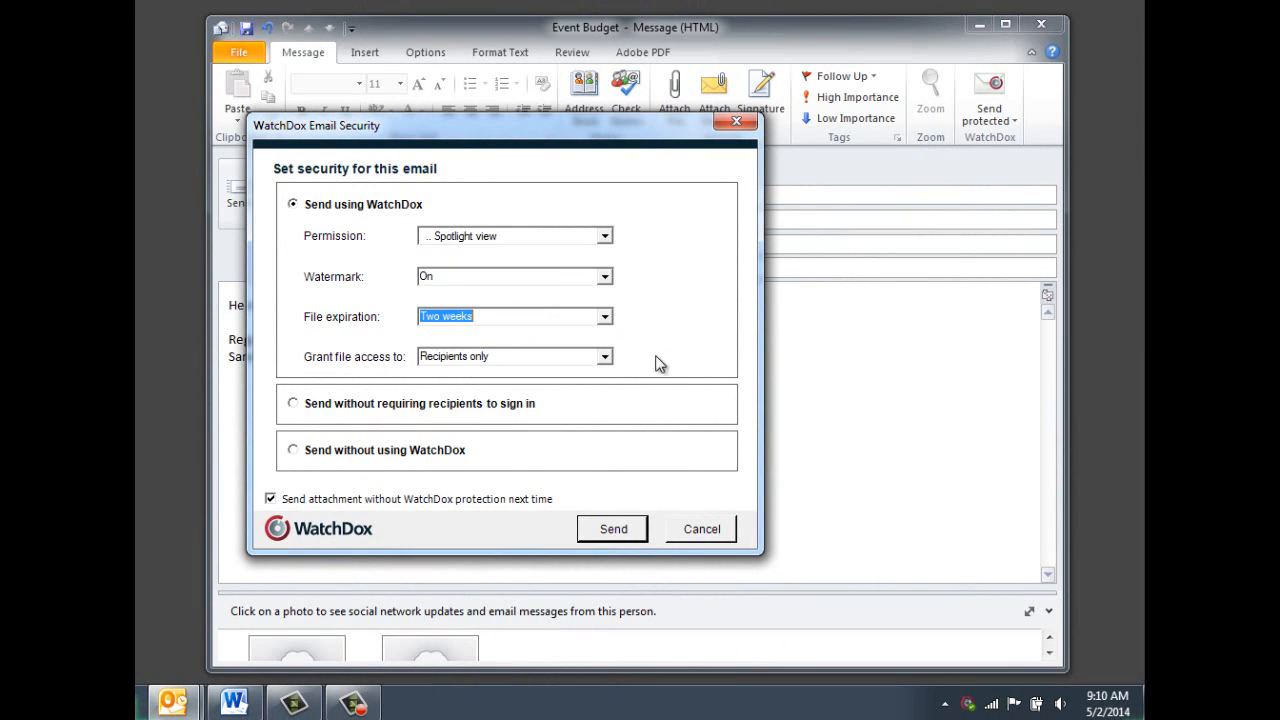
pyautogui.click(603, 356)
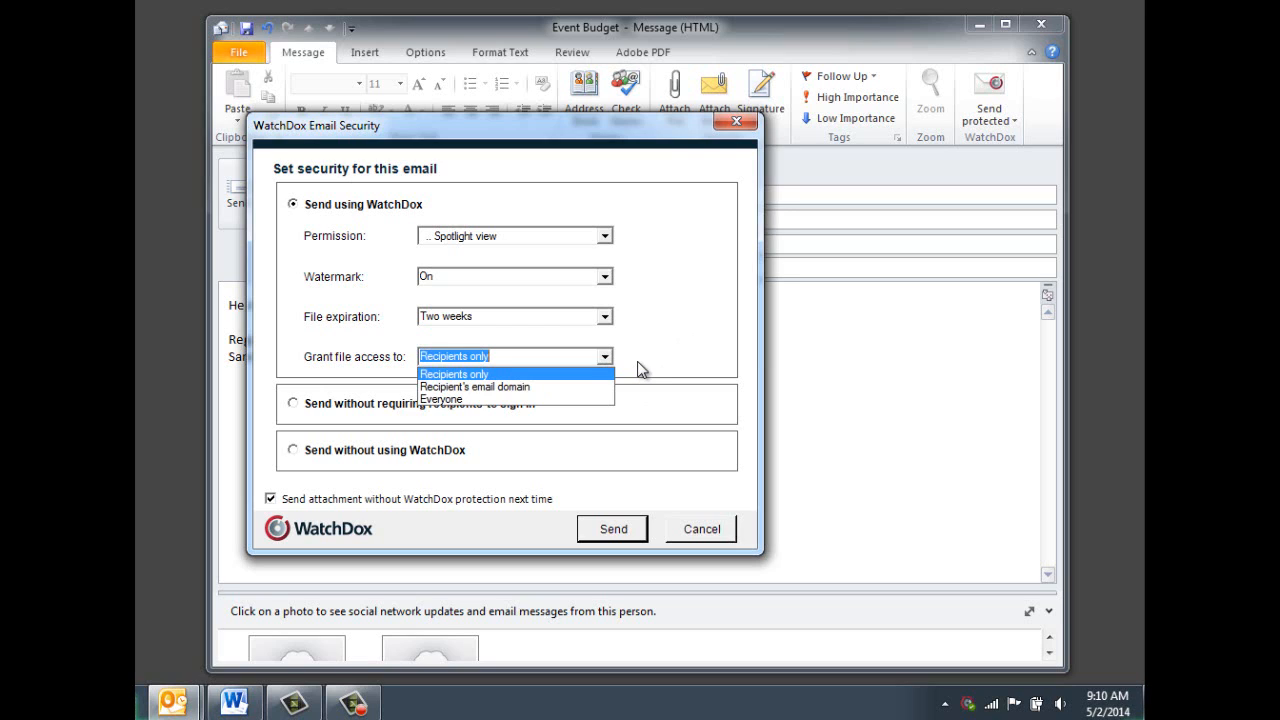
pyautogui.click(452, 373)
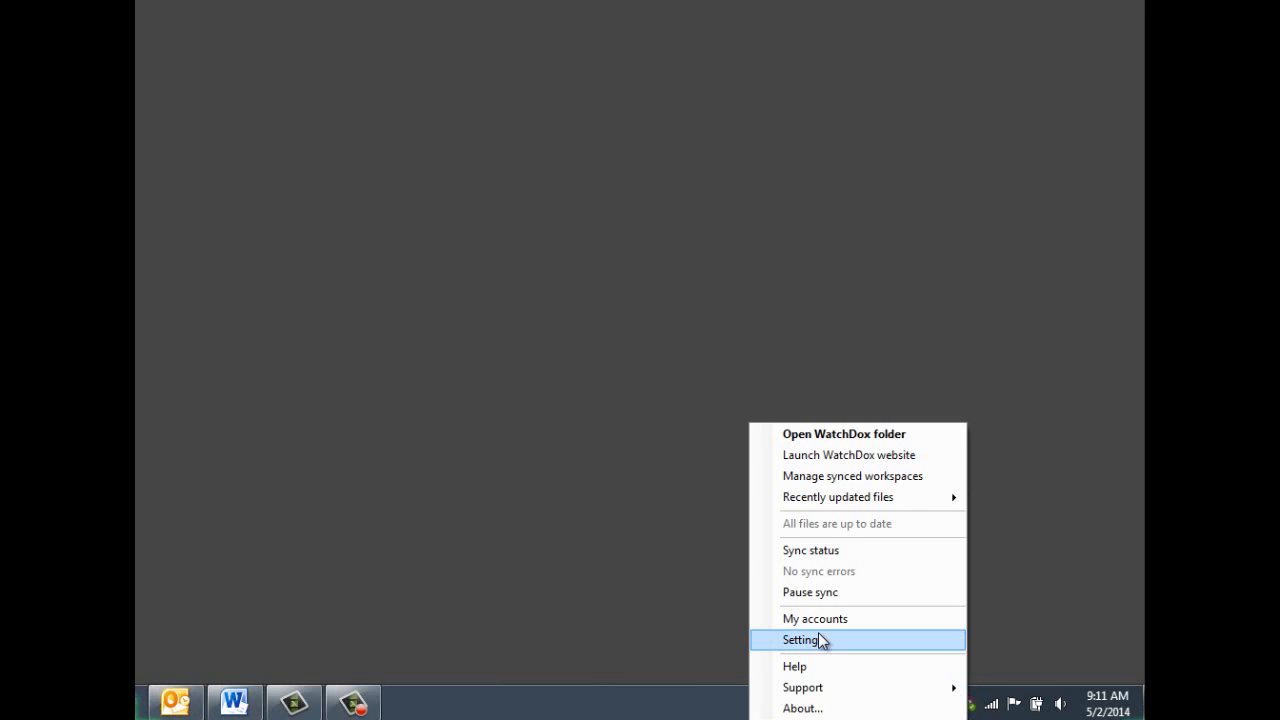
pyautogui.click(800, 640)
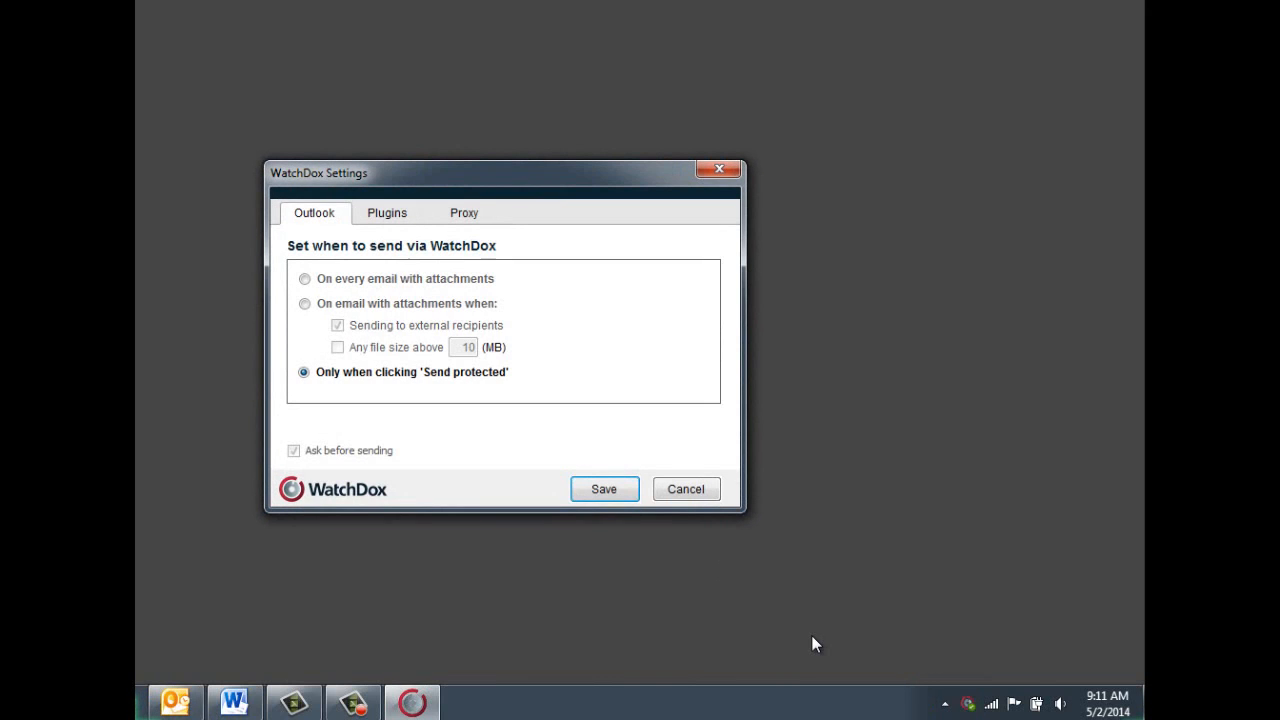
pyautogui.moveTo(800, 640)
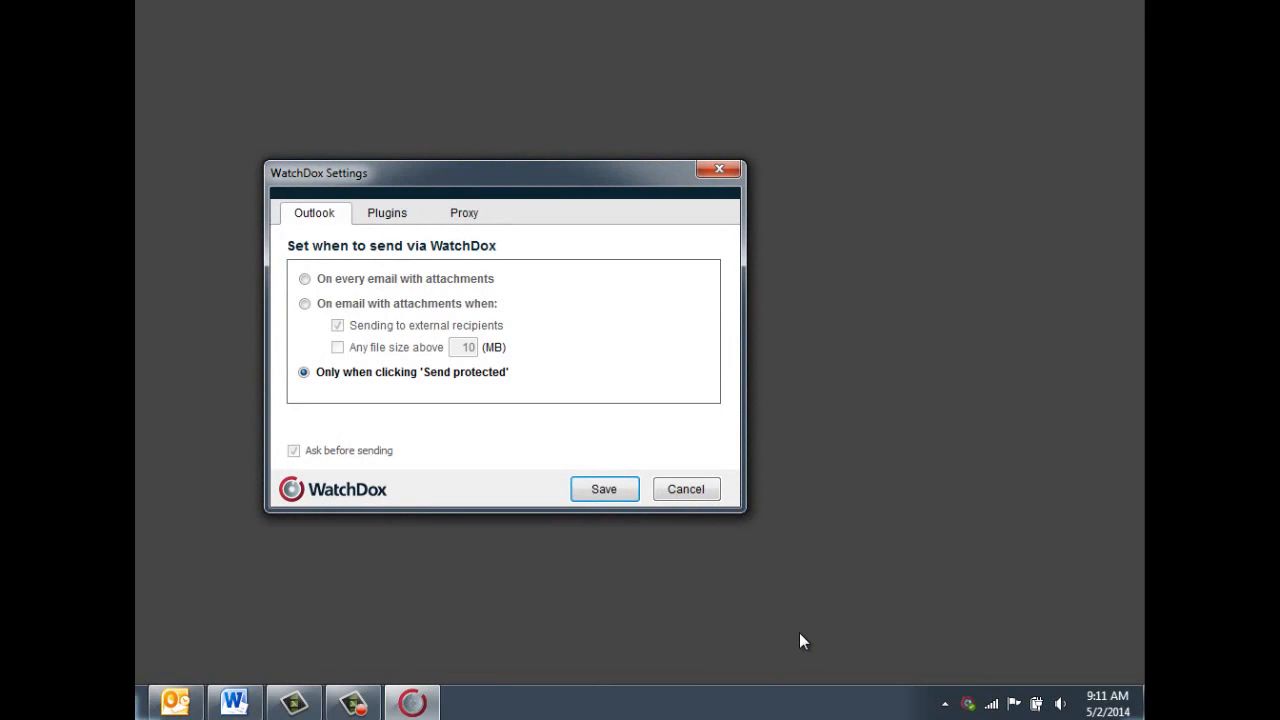
pyautogui.moveTo(437, 331)
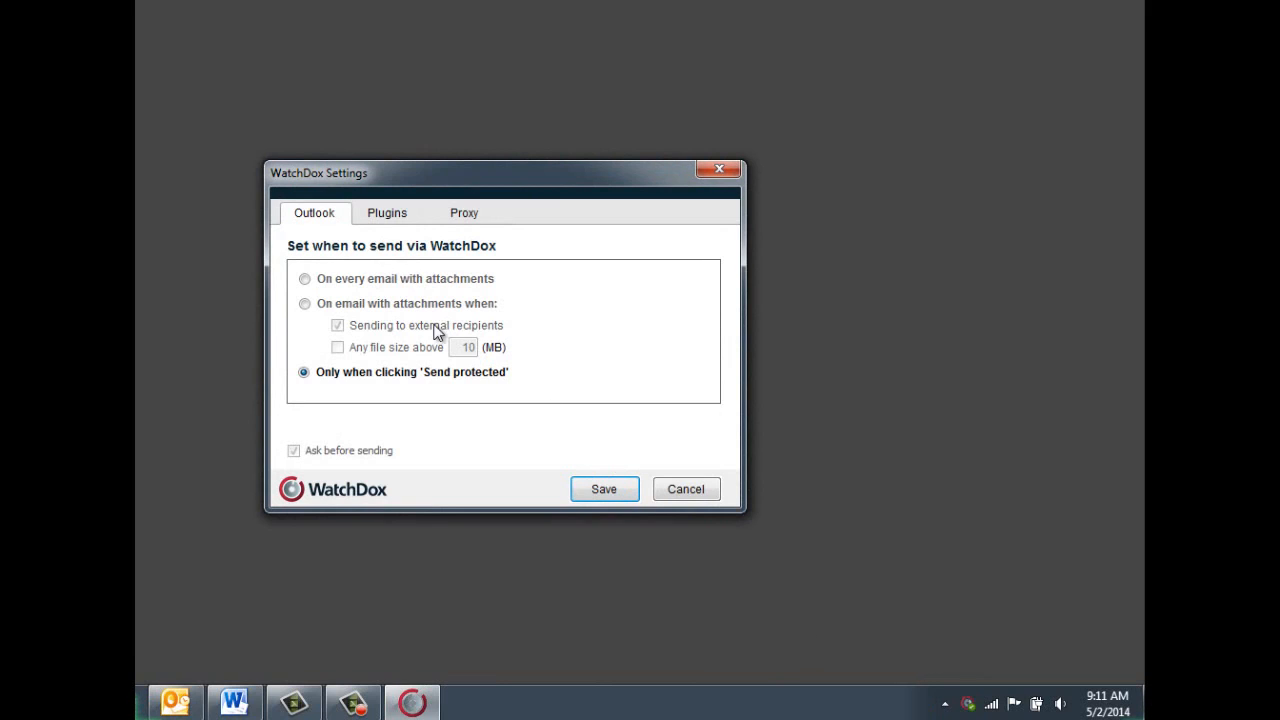
# Set Outlook sending to 'Only when clicking Send protected' and save the WatchDox settings
pyautogui.click(305, 279)
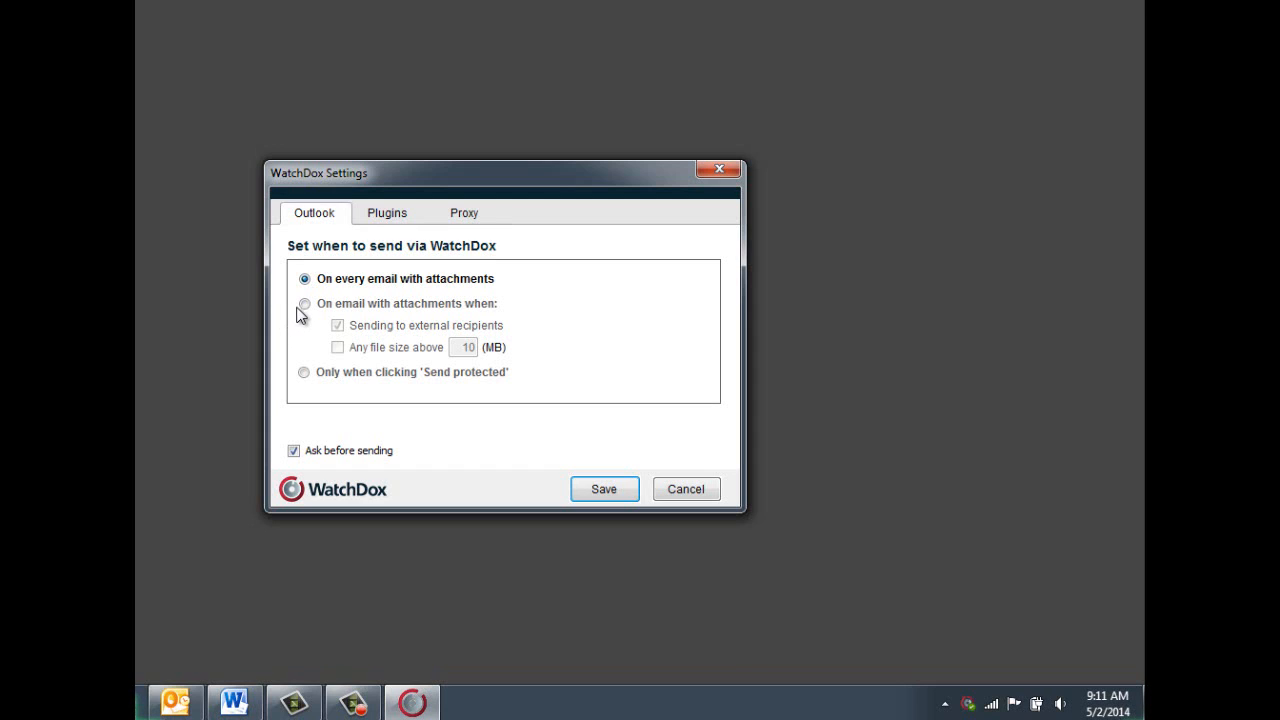
pyautogui.click(305, 303)
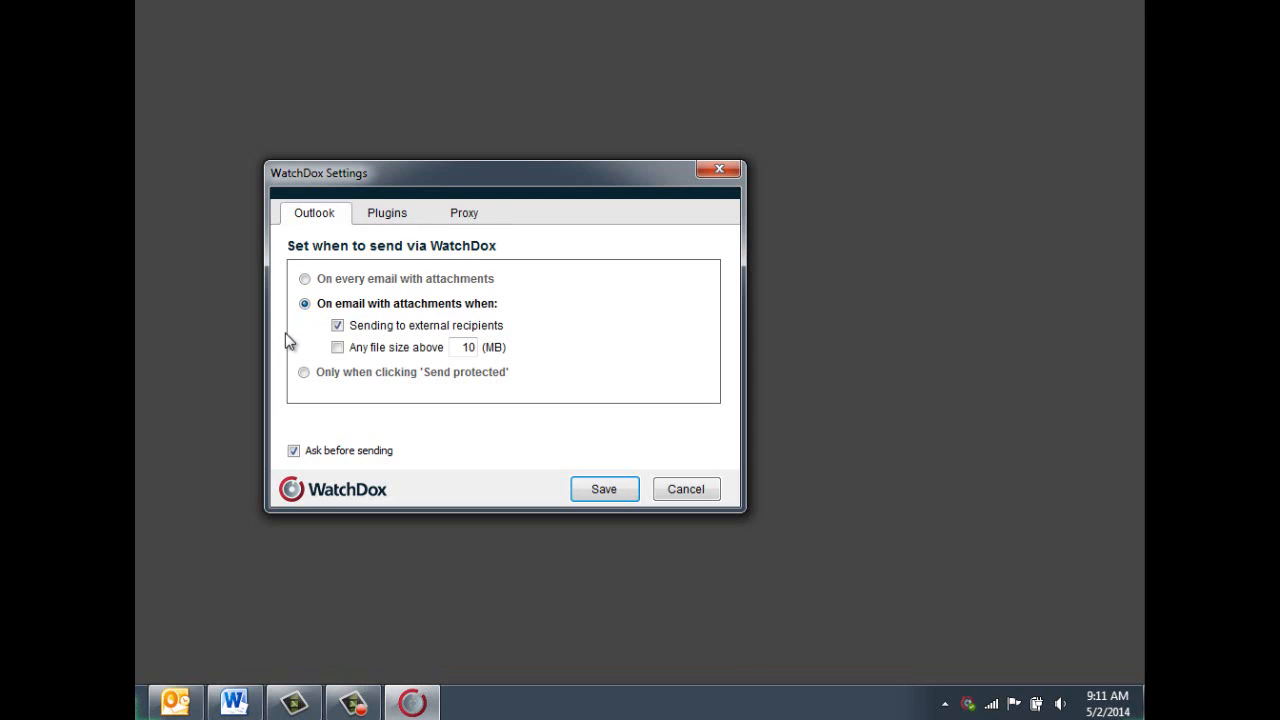
pyautogui.click(305, 372)
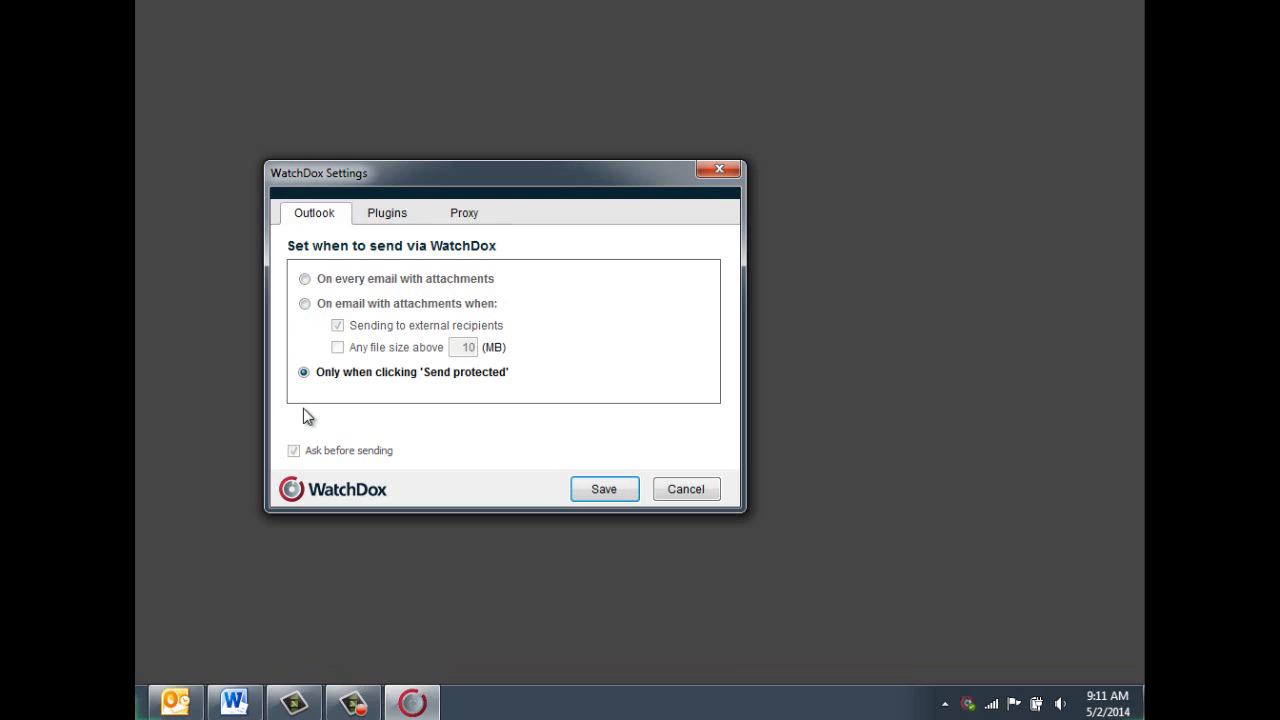
pyautogui.moveTo(604, 489)
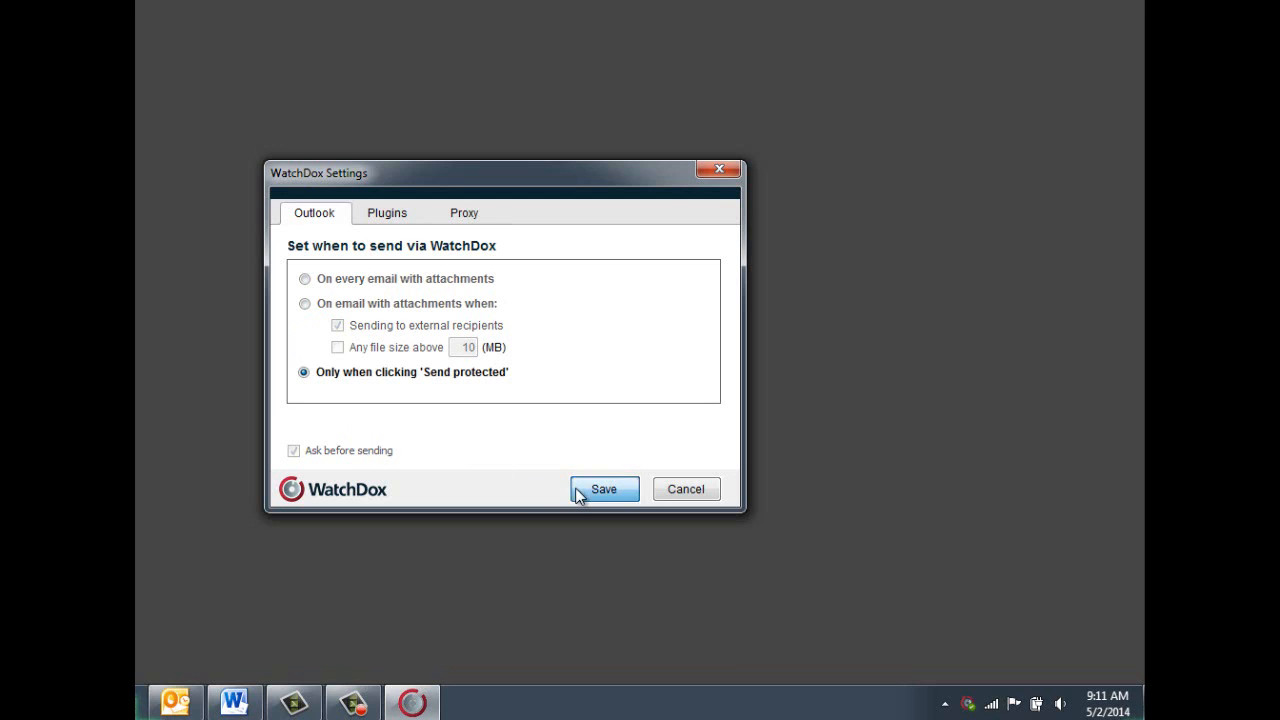
pyautogui.click(604, 489)
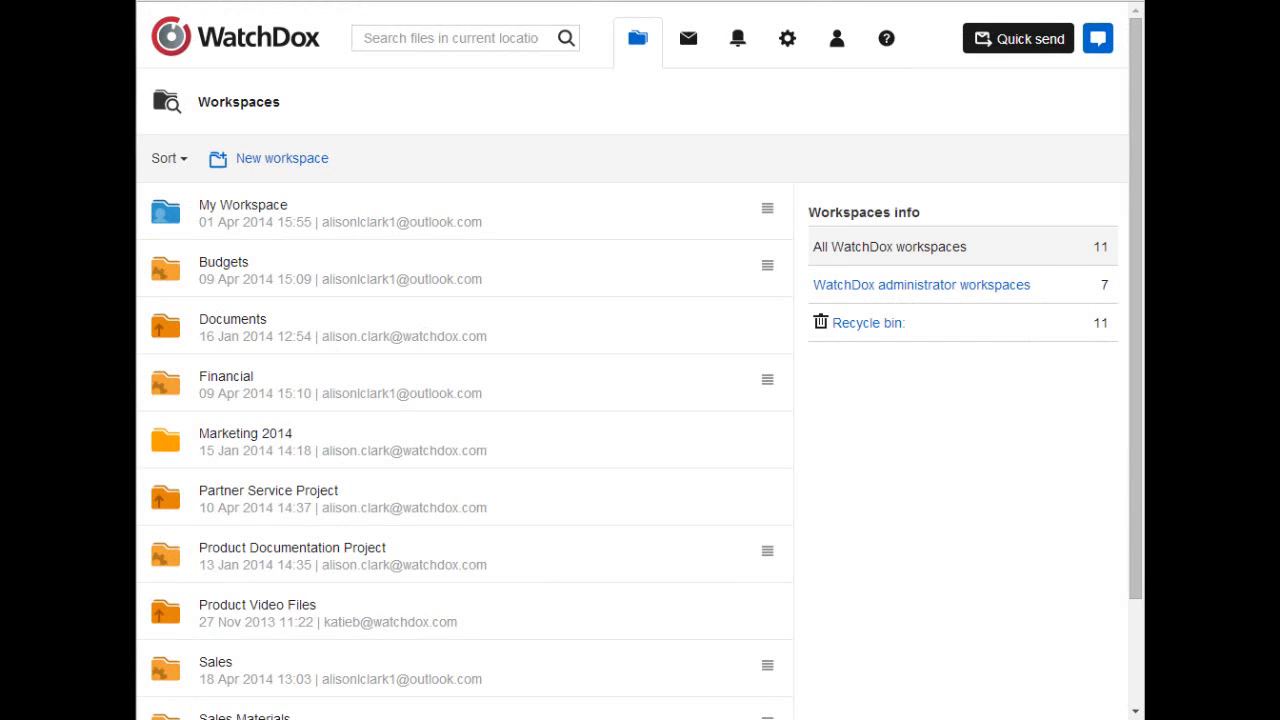
pyautogui.moveTo(1017, 38)
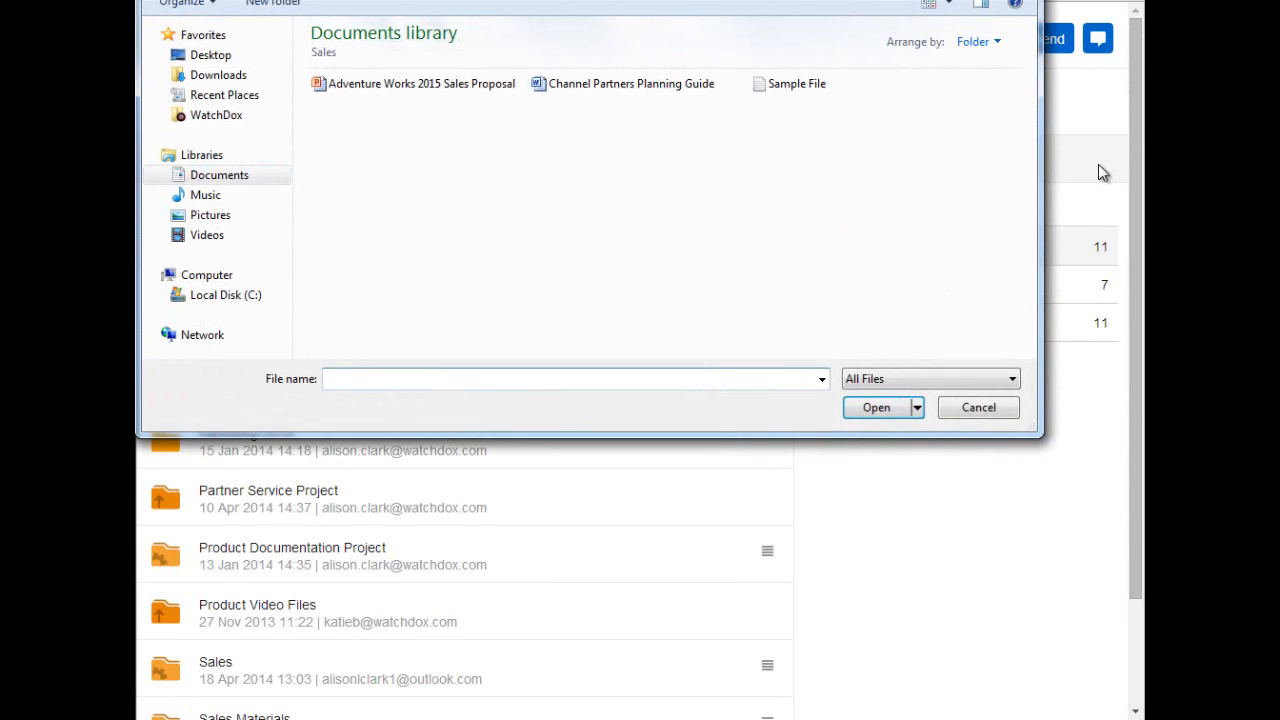
# Upload Adventure Works 2015 Sales Proposal from the Documents library into Quick Send
pyautogui.click(421, 83)
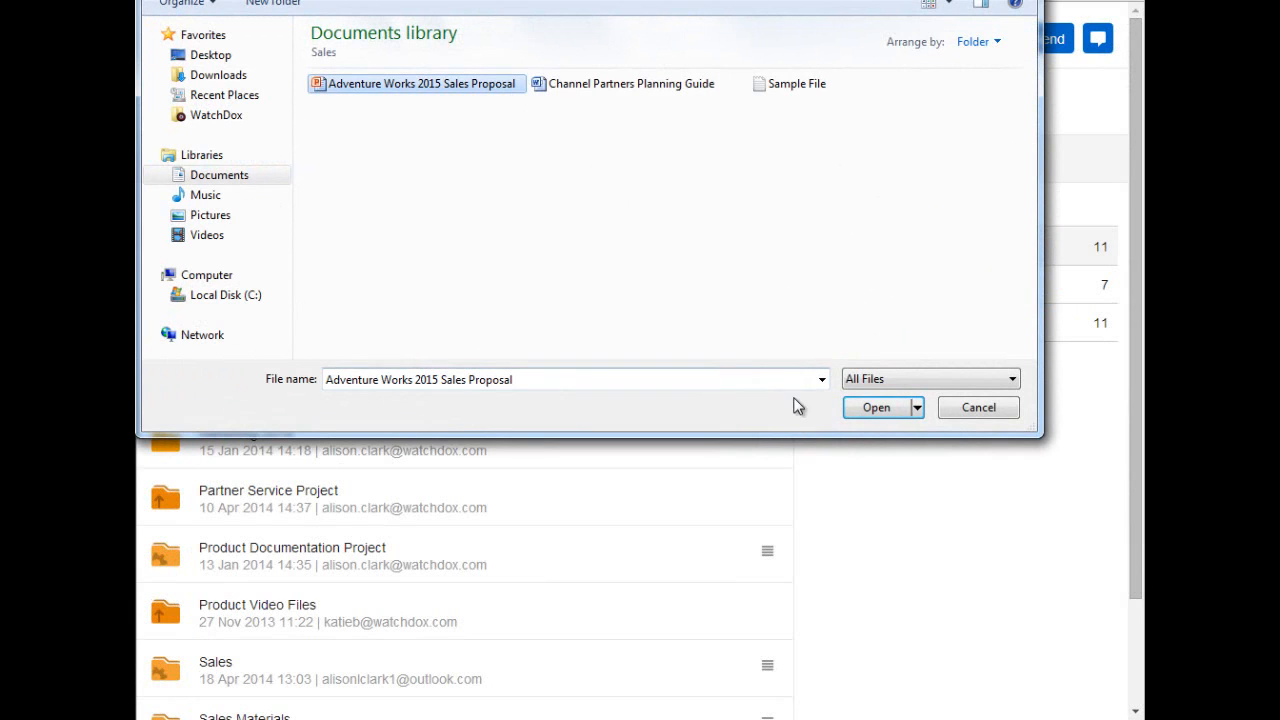
pyautogui.click(875, 407)
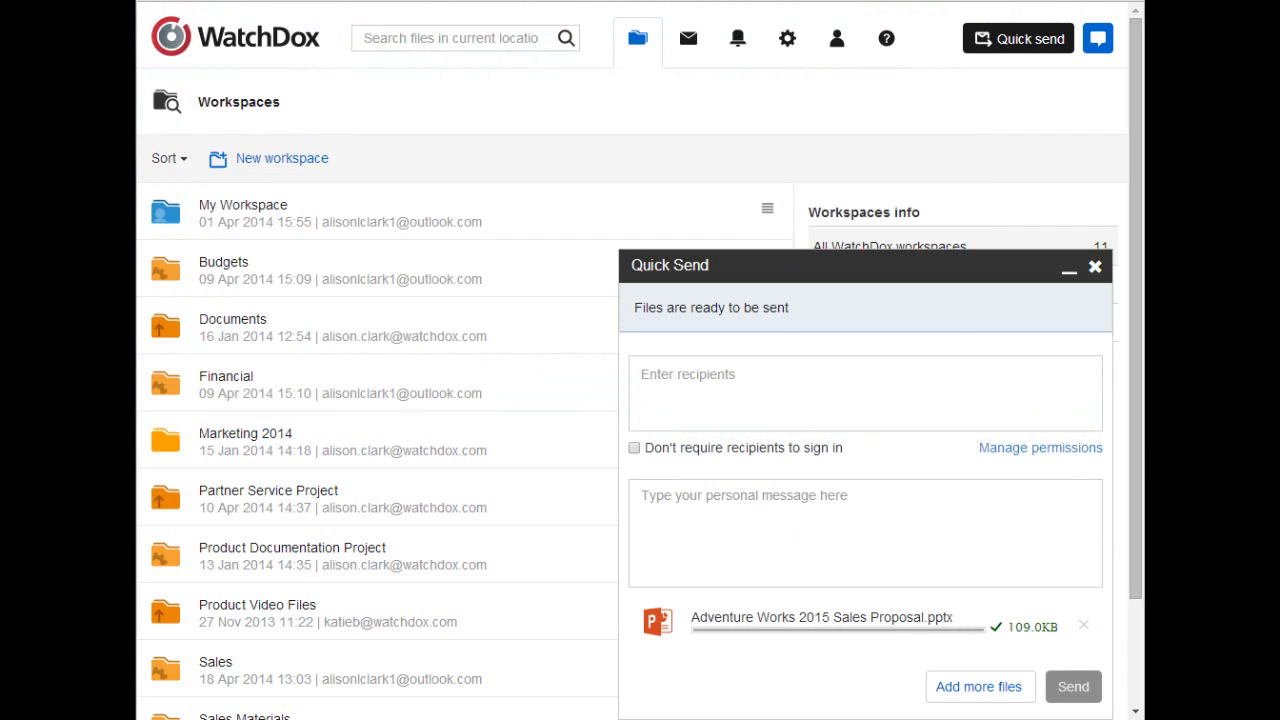
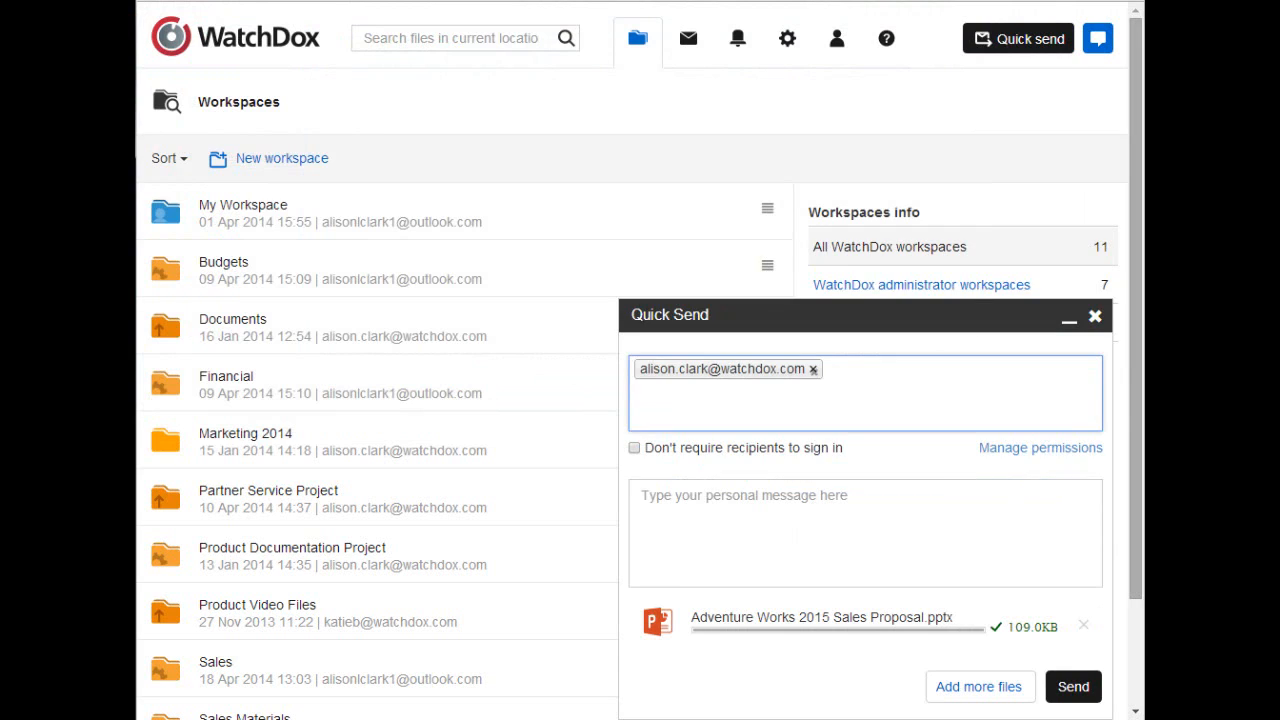
pyautogui.moveTo(1034, 512)
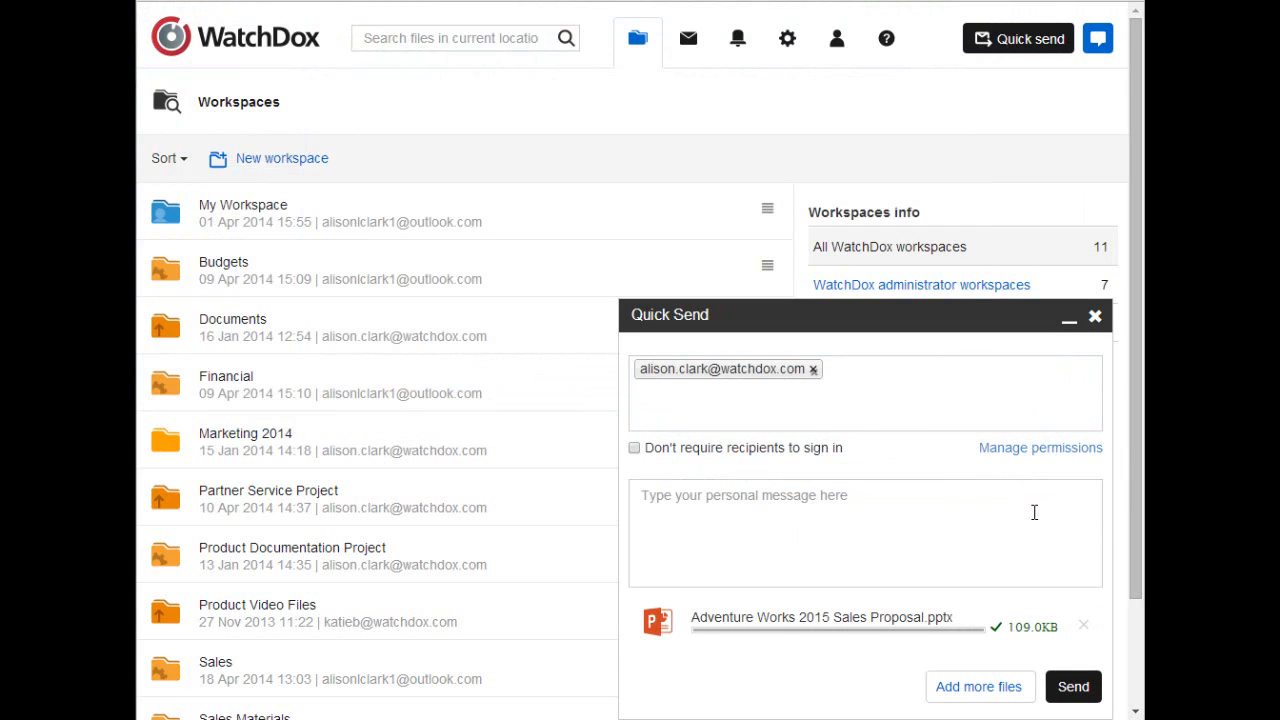
pyautogui.write('Here is the presentation you requested.')
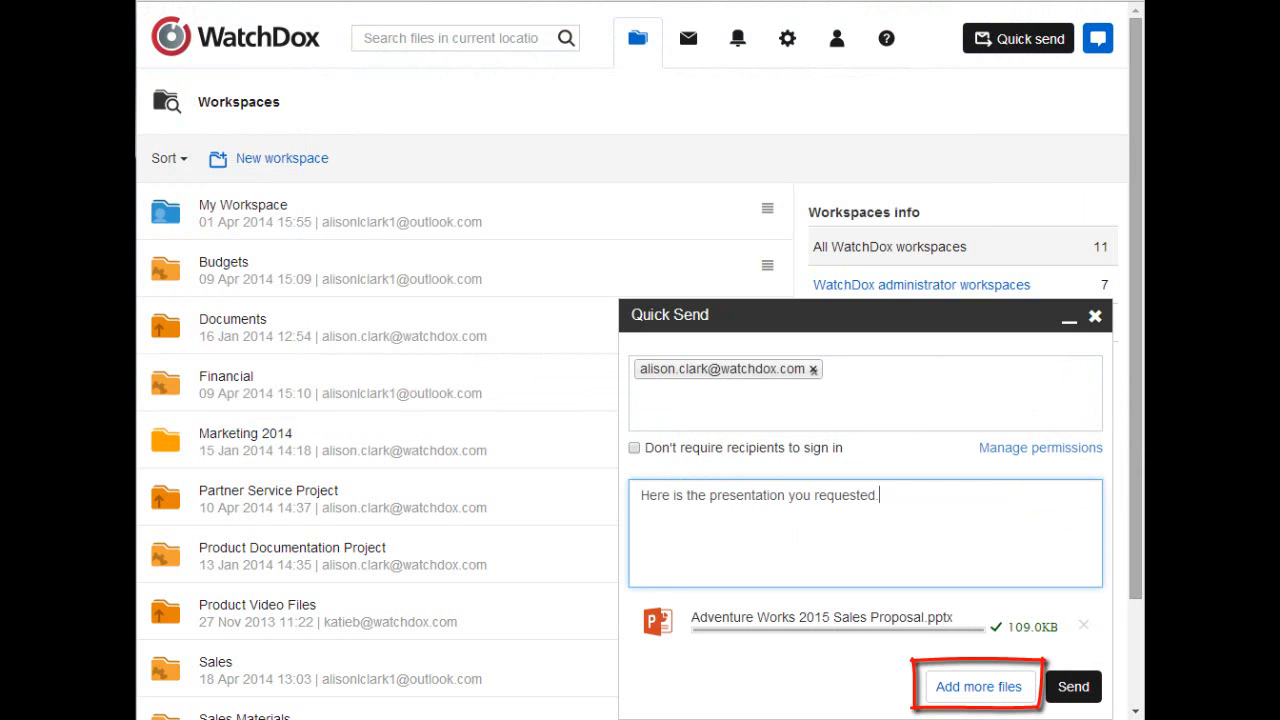
pyautogui.click(1040, 447)
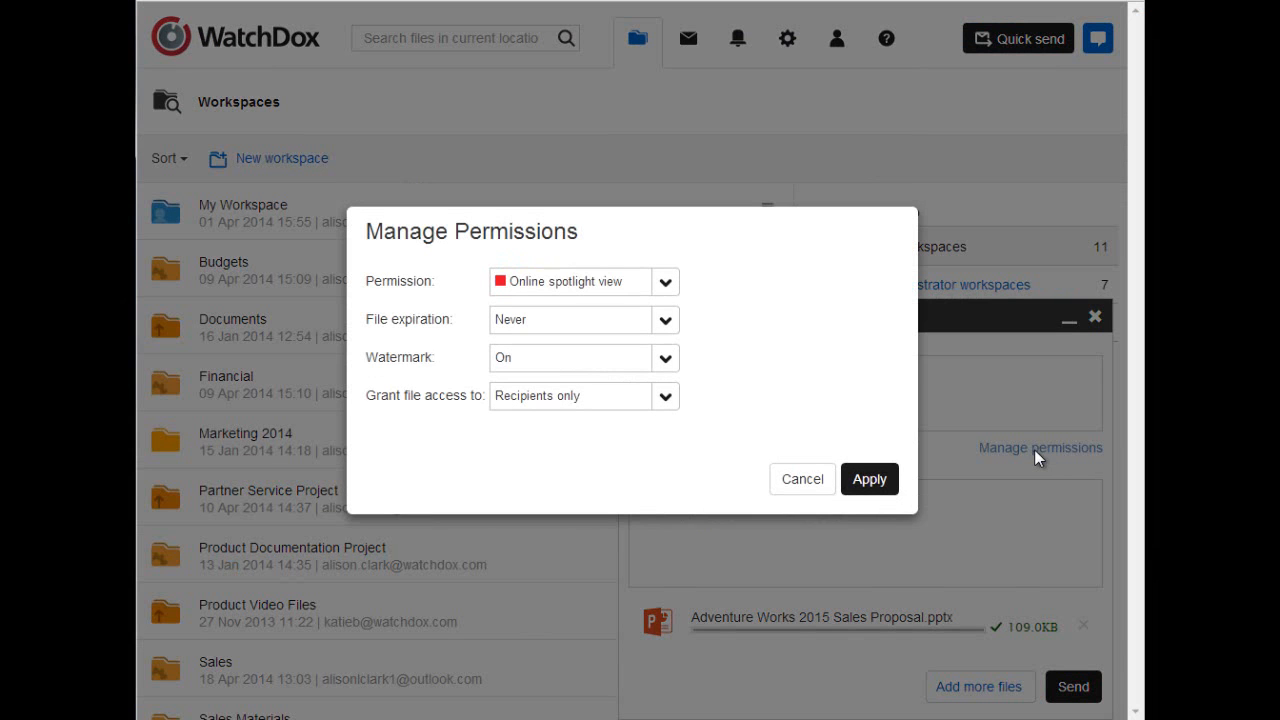
pyautogui.click(664, 281)
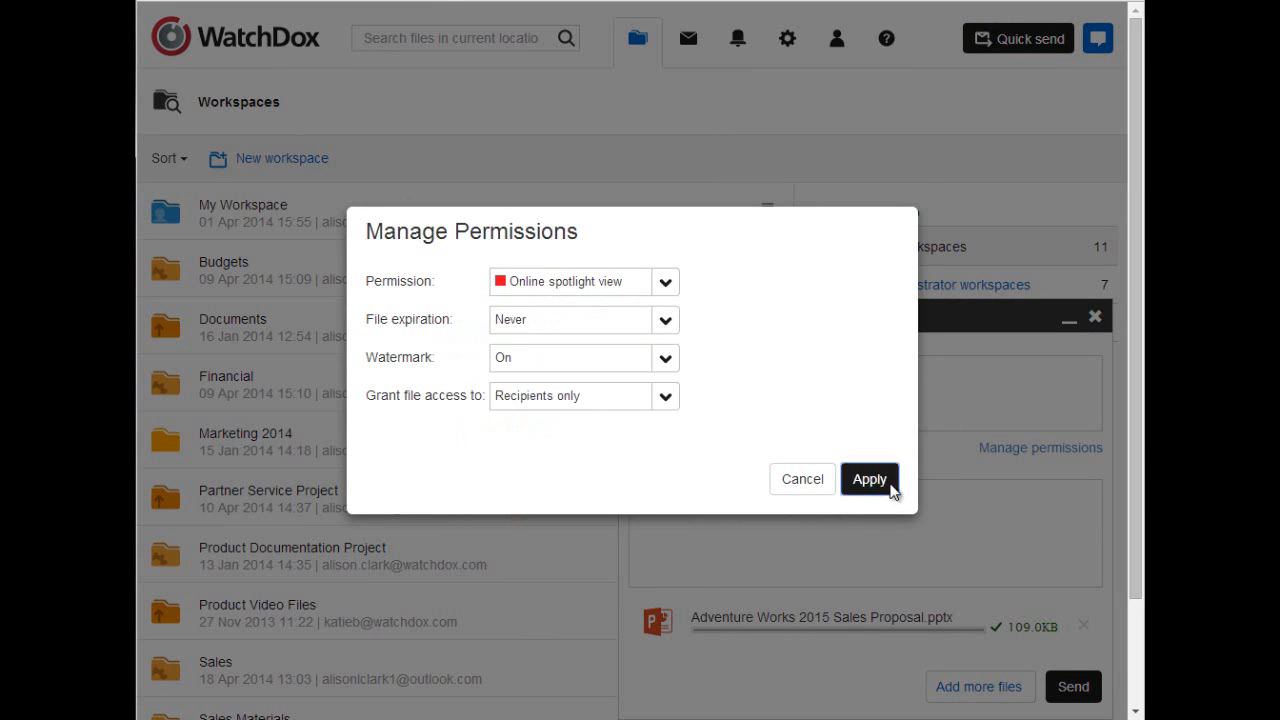
pyautogui.click(869, 479)
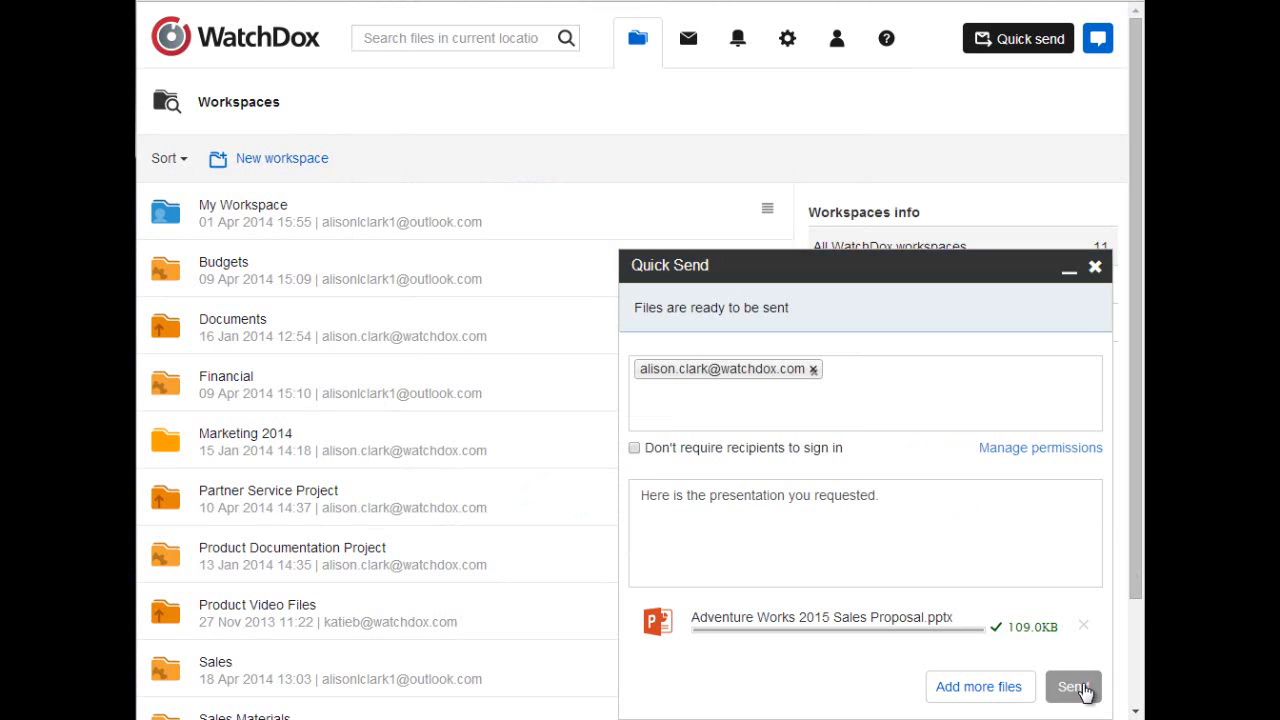
pyautogui.click(1073, 687)
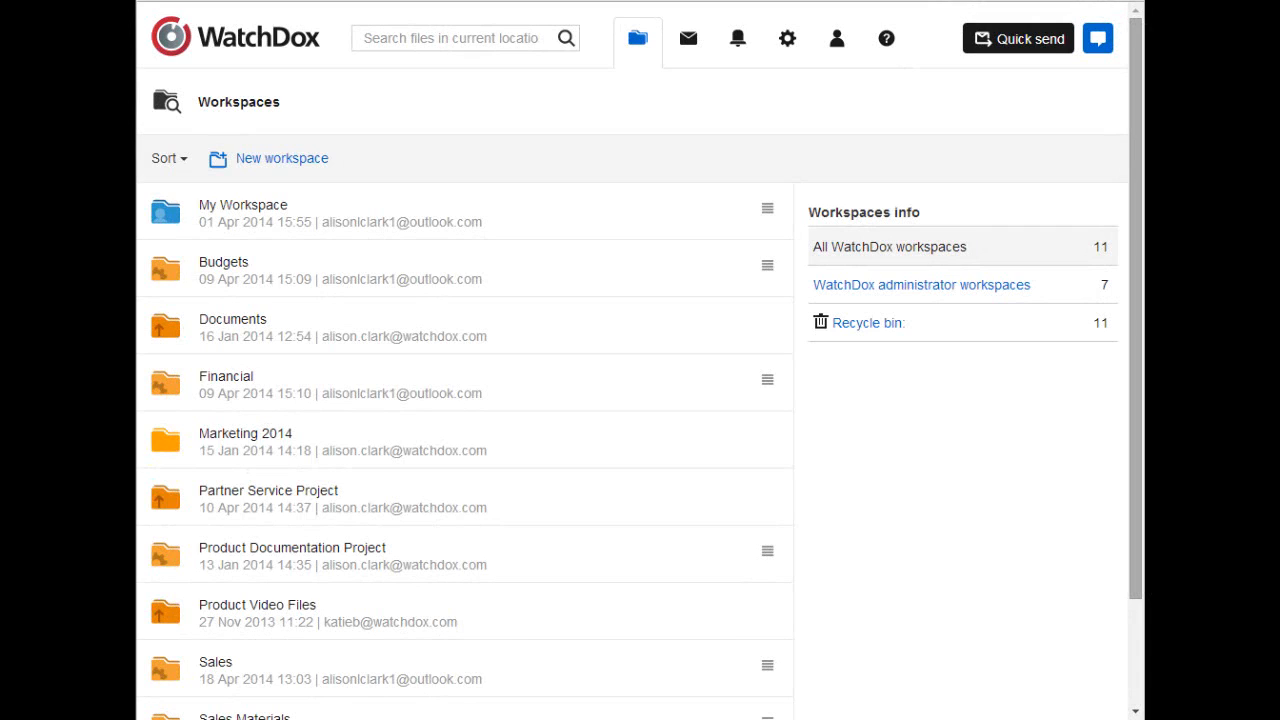
# Show the WatchDox Sent items list from the mail menu
pyautogui.click(688, 38)
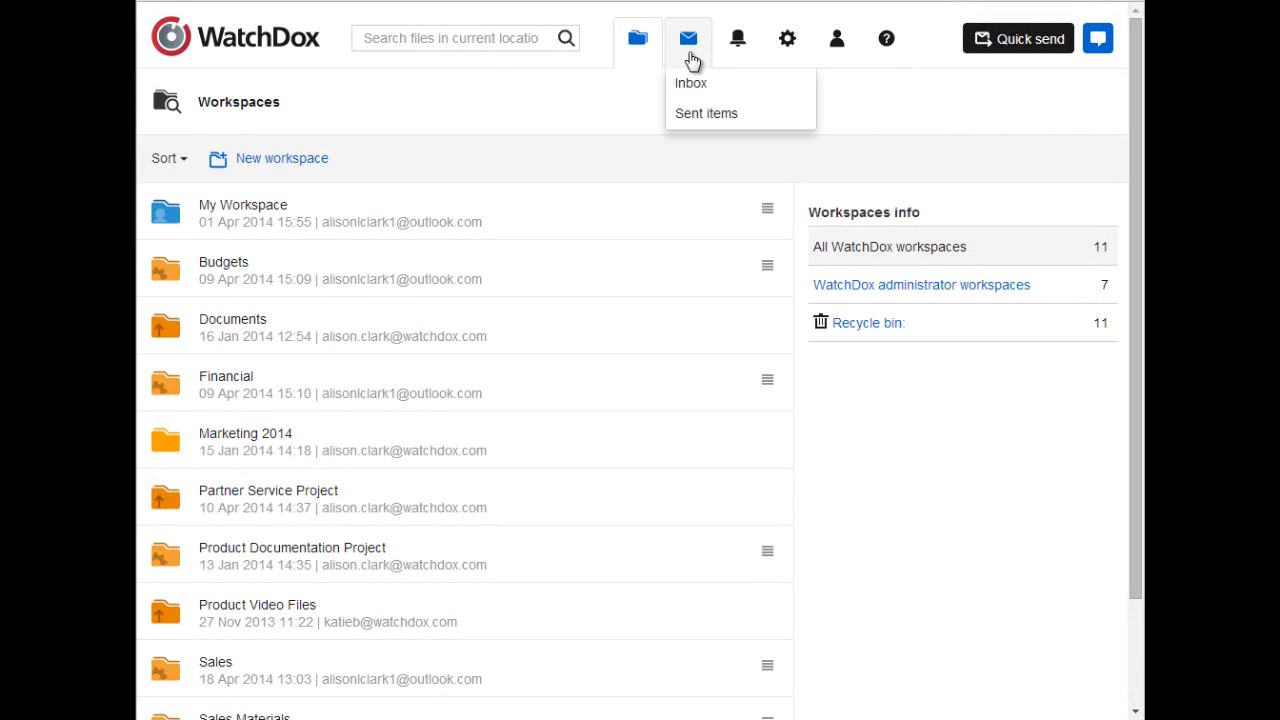
pyautogui.moveTo(706, 113)
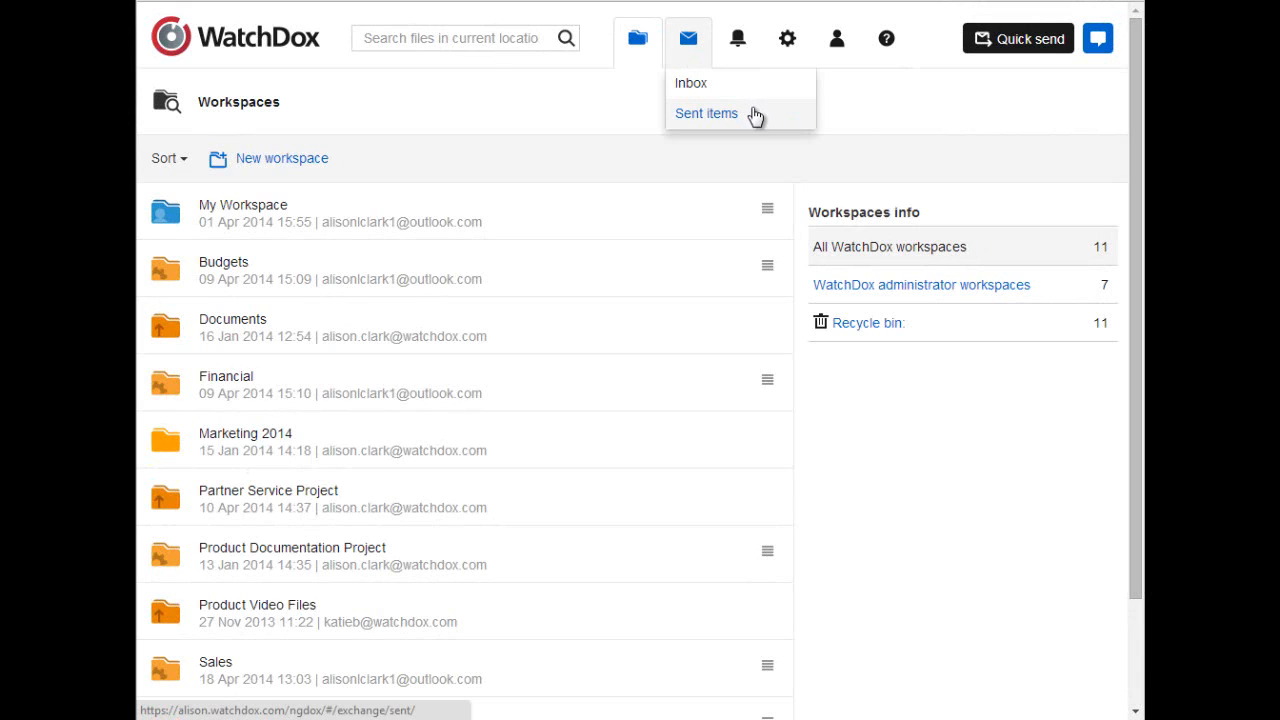
pyautogui.click(706, 113)
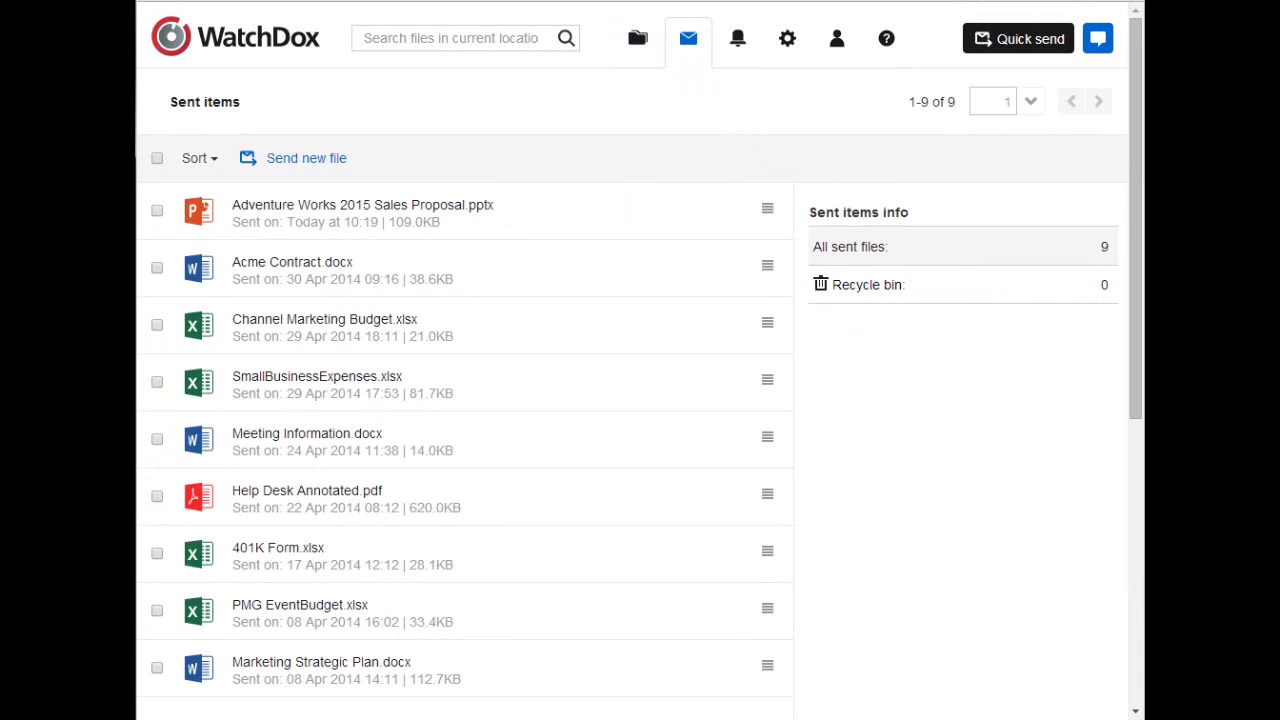
pyautogui.moveTo(860, 175)
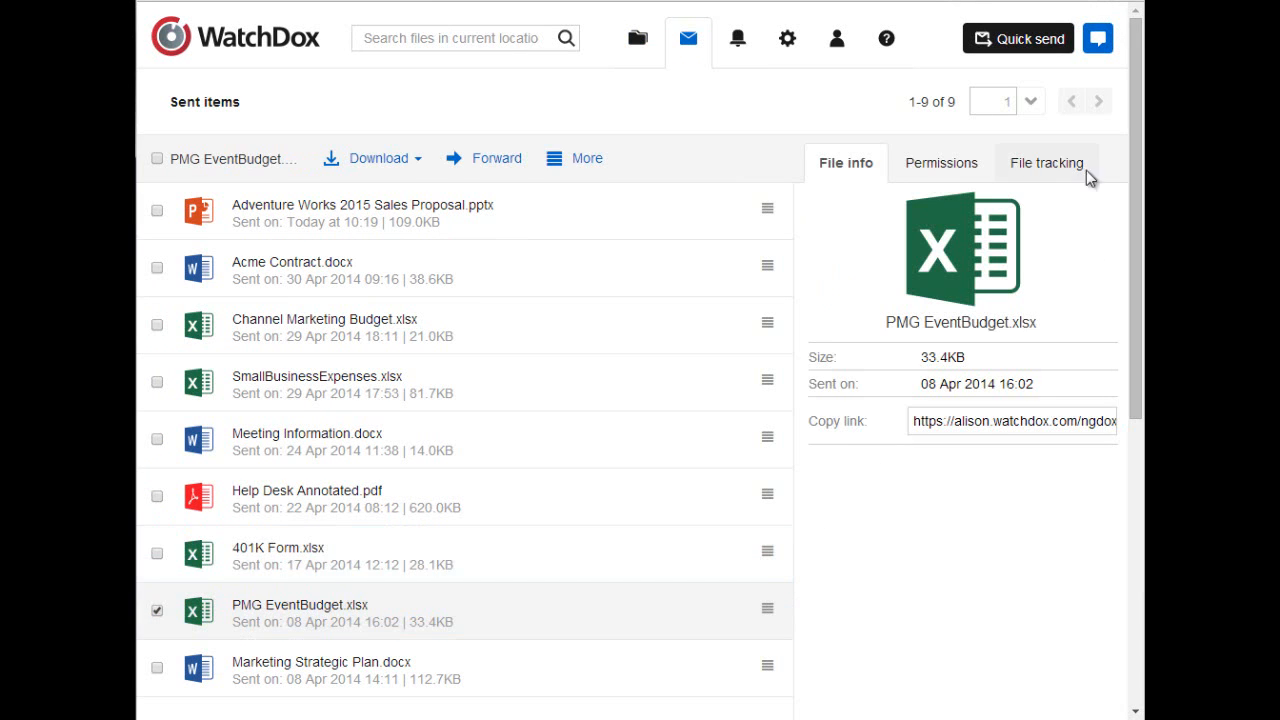
# View the File tracking full activity log for PMG EventBudget.xlsx
pyautogui.click(1045, 162)
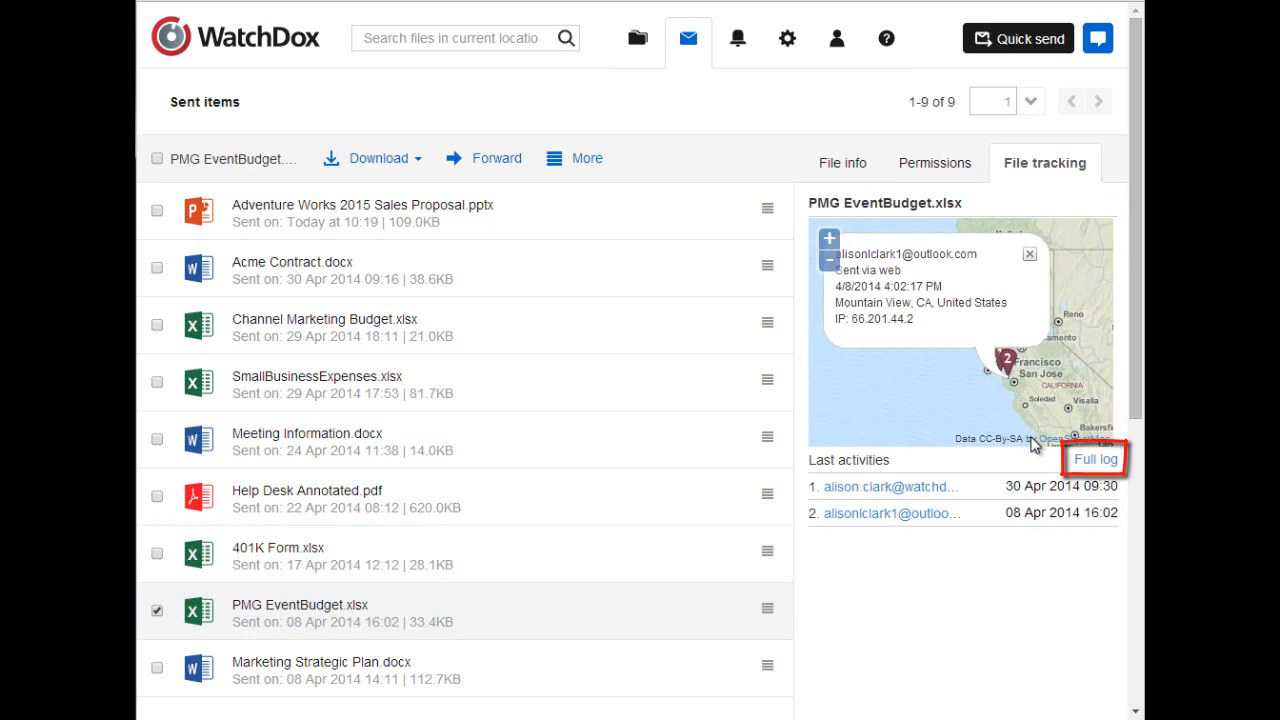
pyautogui.click(1095, 459)
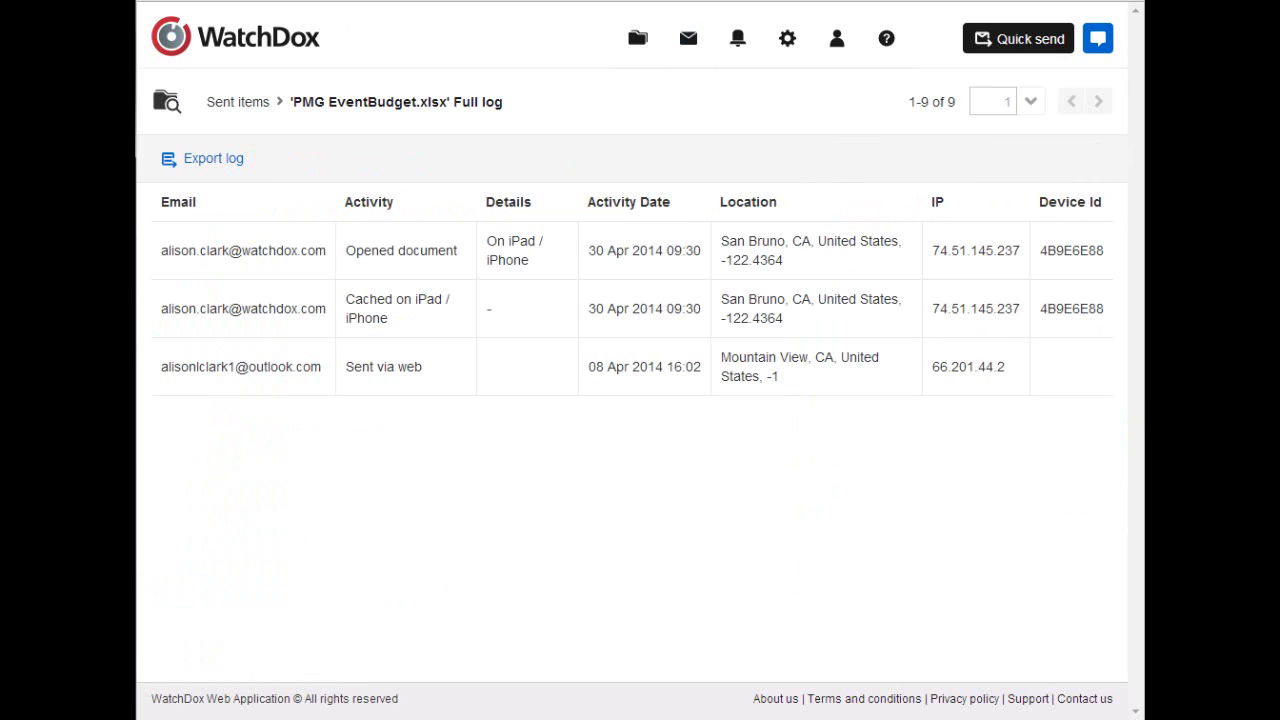